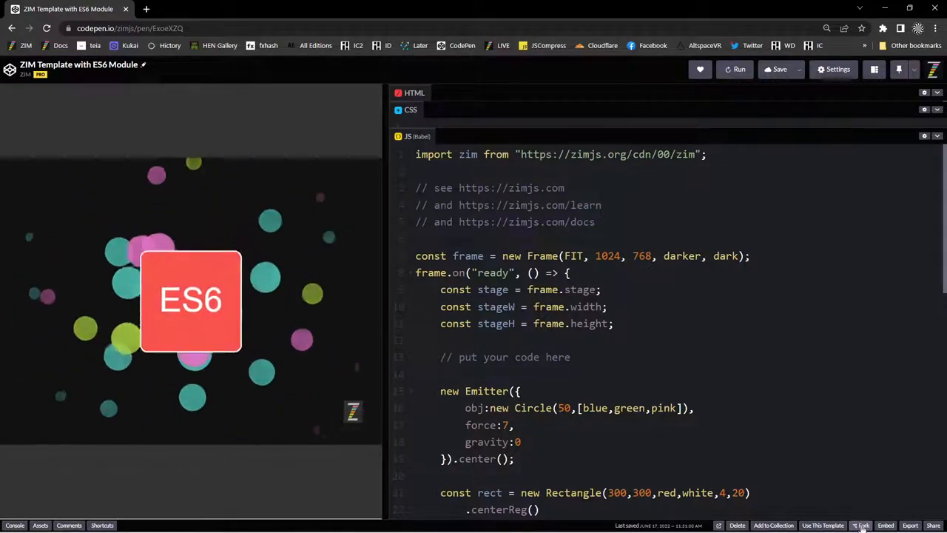
Fork the ZIM ES6 template and change its import from zim to zim_physics
left_click(861, 525)
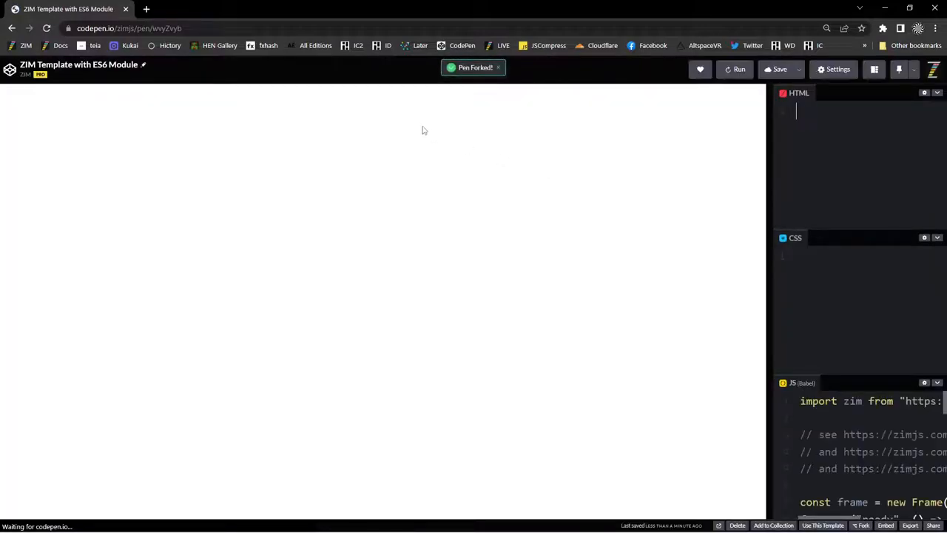
left_click(739, 69)
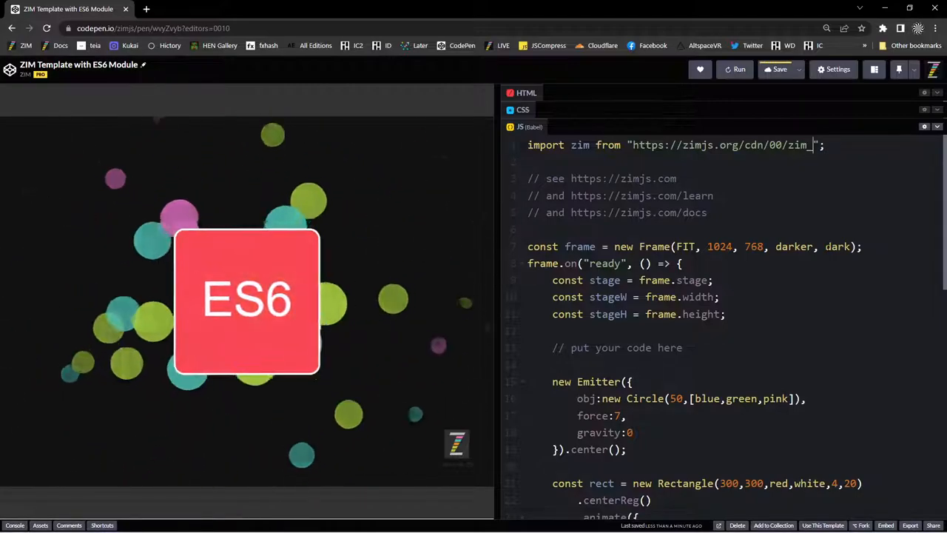
type("physics")
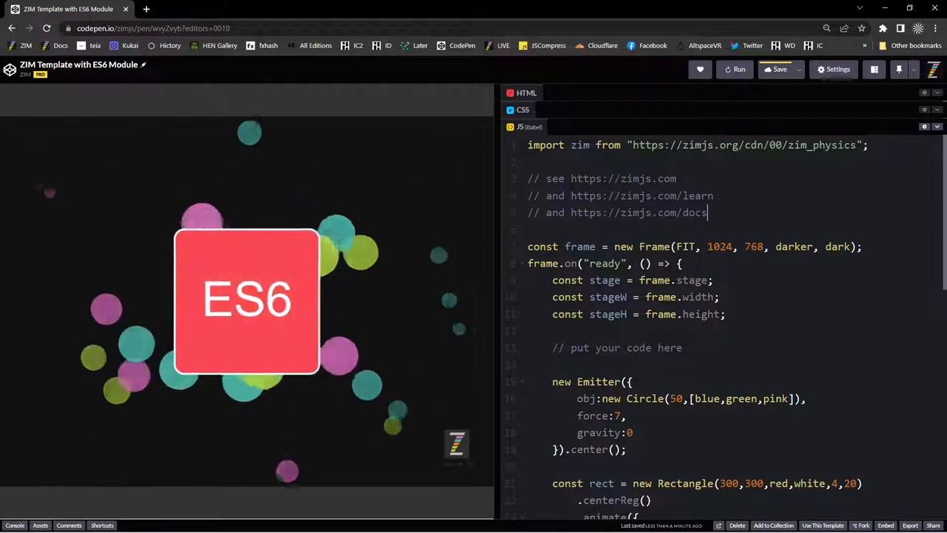
scroll("down", 3)
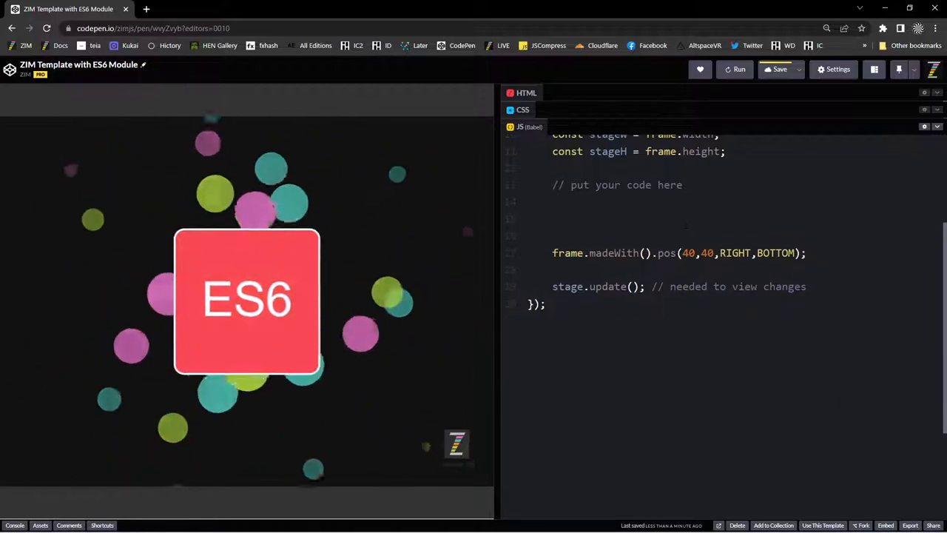
Save the forked pen to turn on autosave, then rerun the preview
left_click(779, 69)
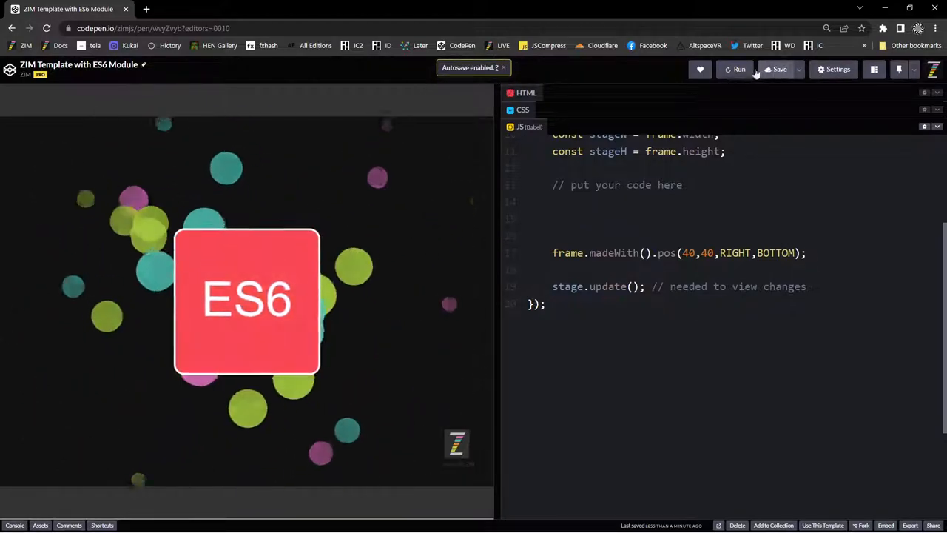
left_click(739, 69)
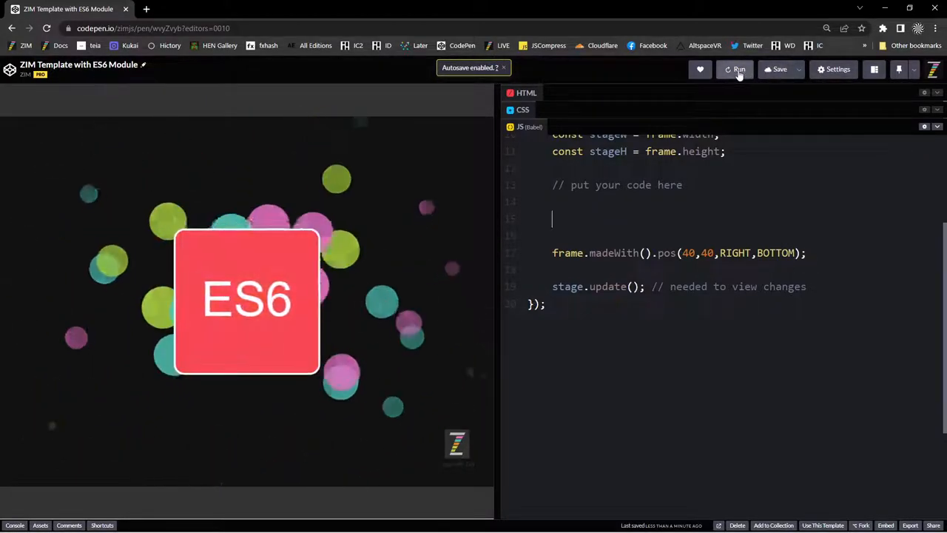
left_click(735, 69)
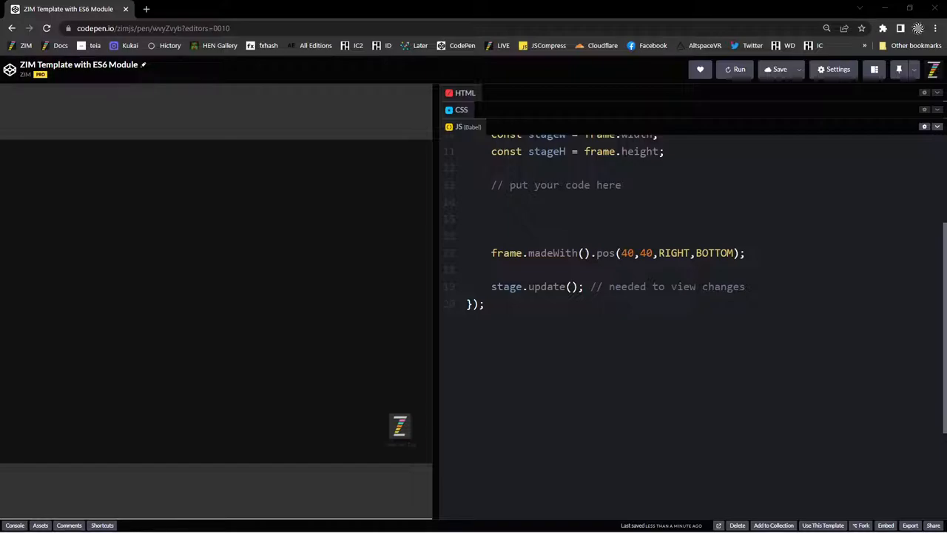
mouse_move(78, 505)
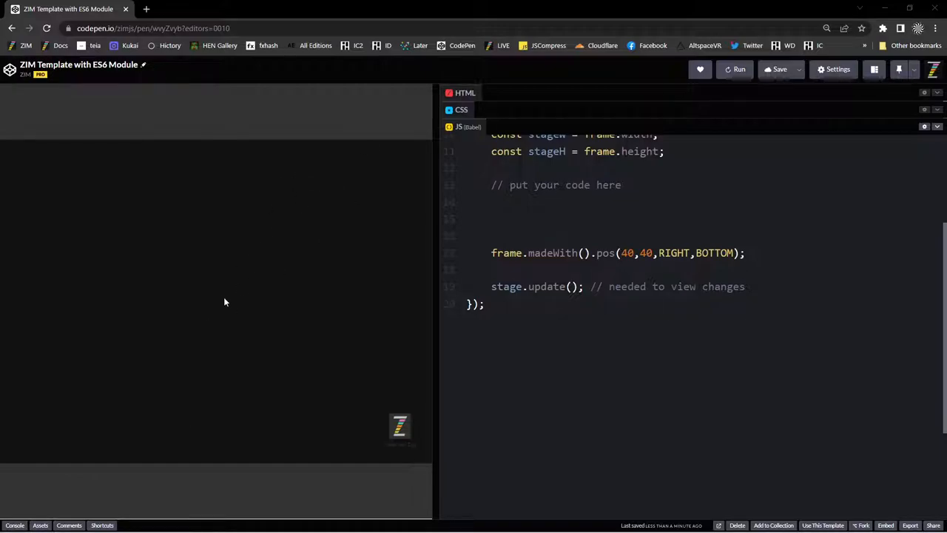
mouse_move(324, 309)
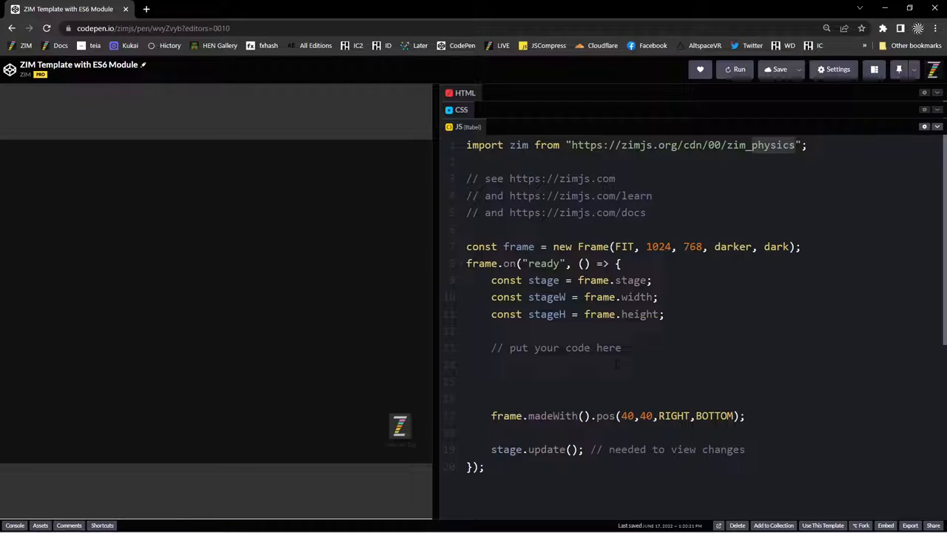
left_click(794, 145)
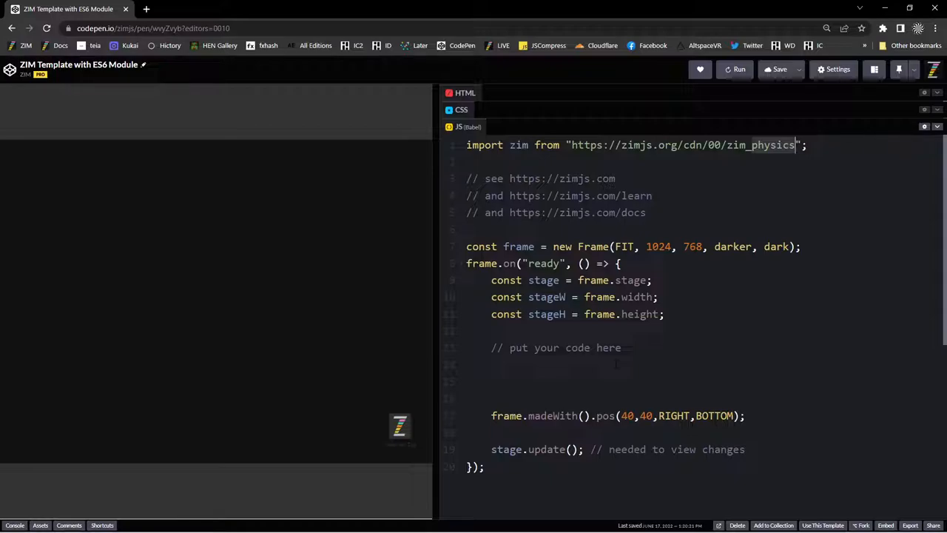
scroll("down", 3)
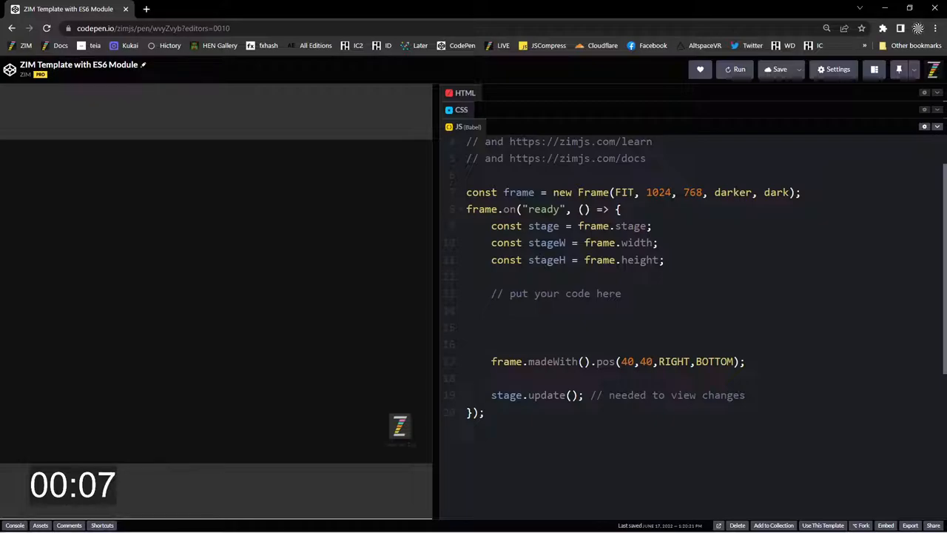
Add const physics = new Physics(0); and physics.drag(); below the comment
type("const physics = new P")
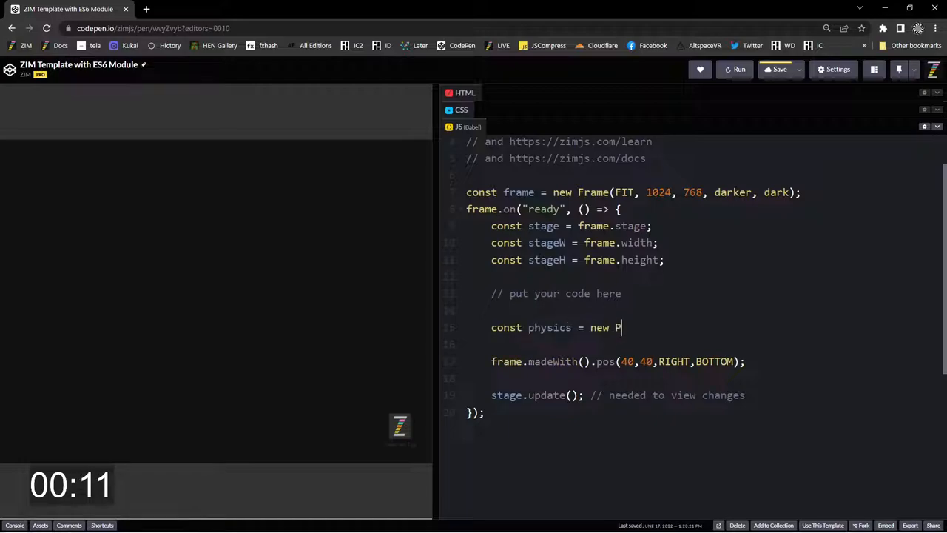
type("hysics")
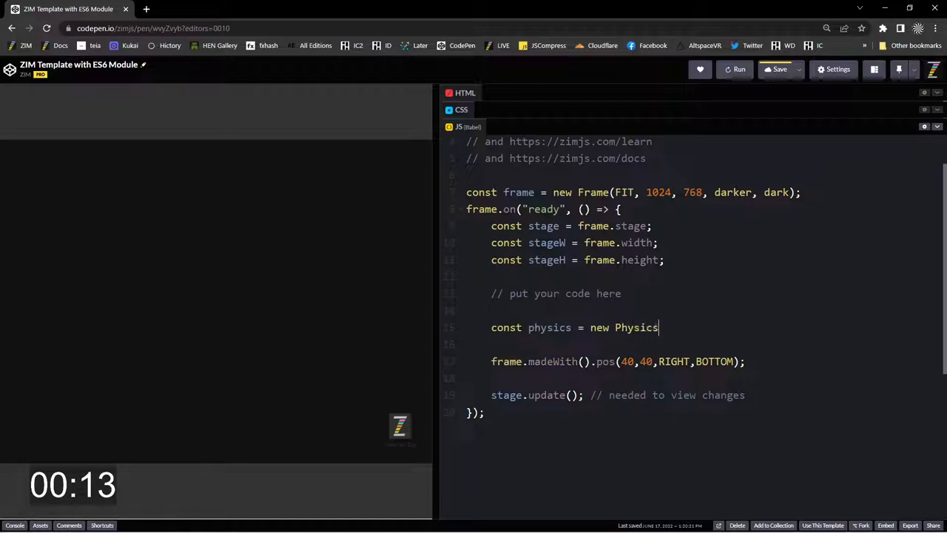
type("(0);")
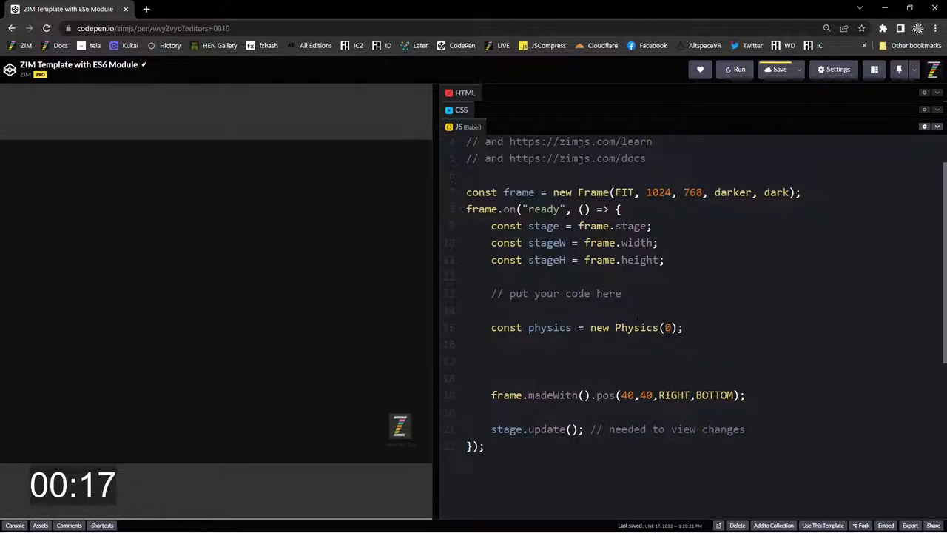
type("physics.drag();")
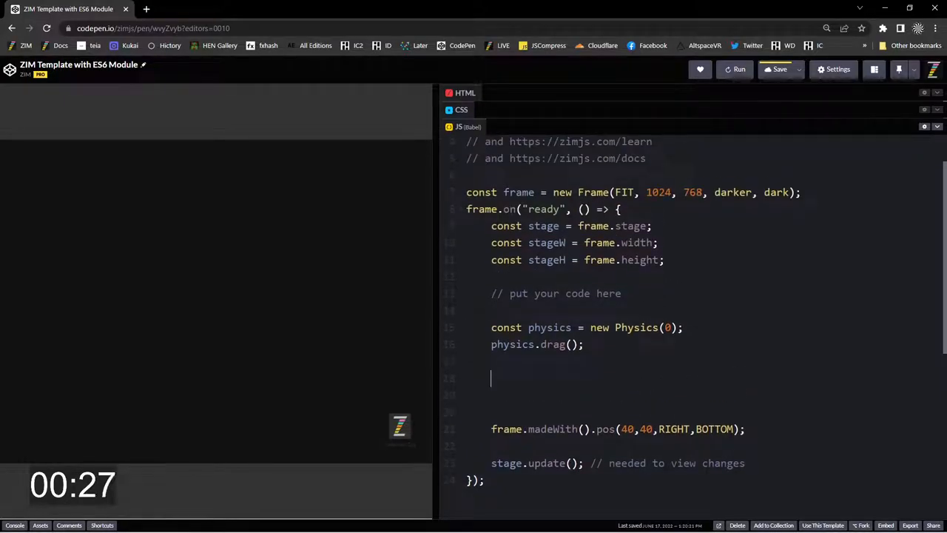
Write loop(10, ()=>{}) with const color = pluck([yellow,orange,green,blue,red,pink])
type("loop(10)")
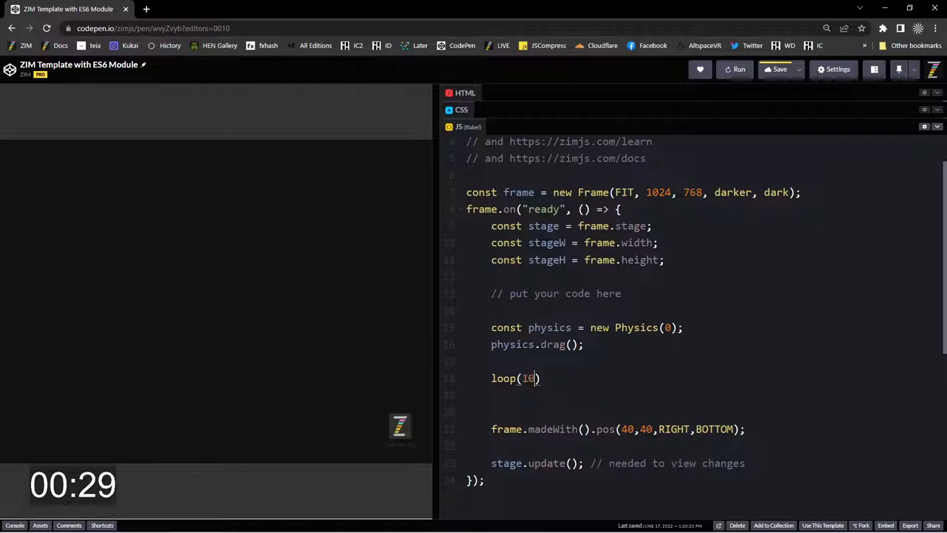
type(", ()")
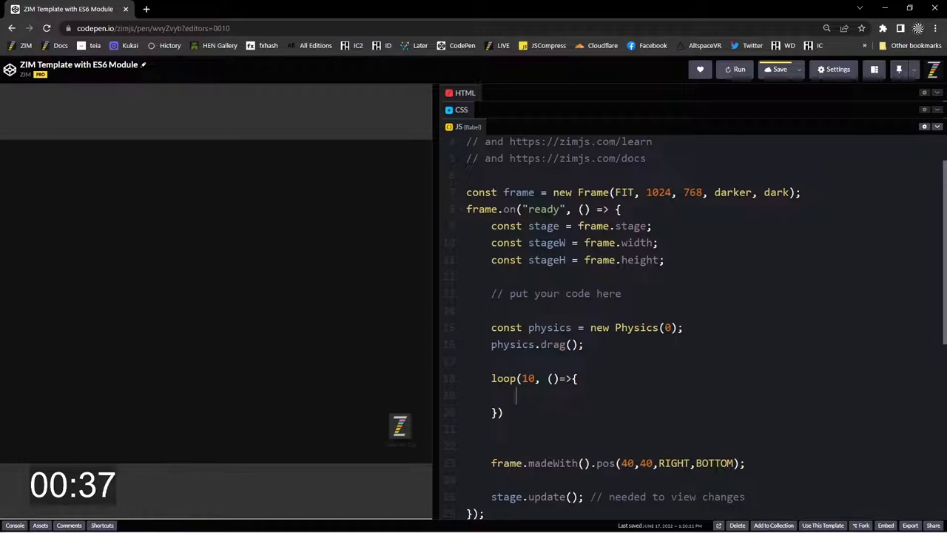
type("c")
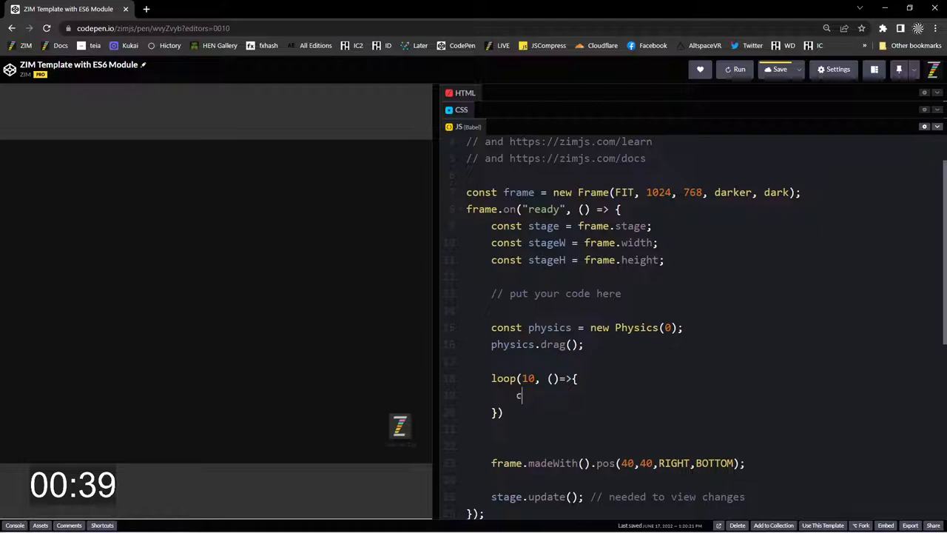
type("onst color =")
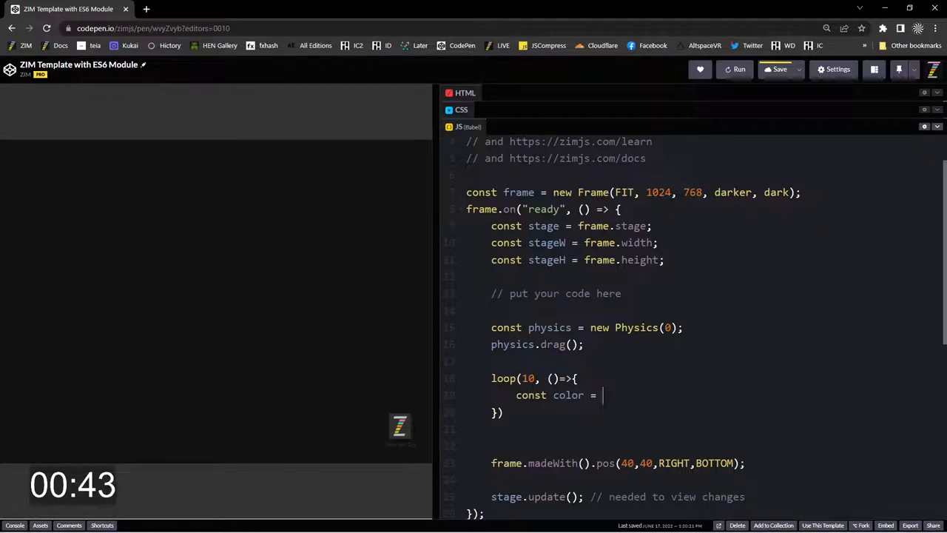
type("pluck()")
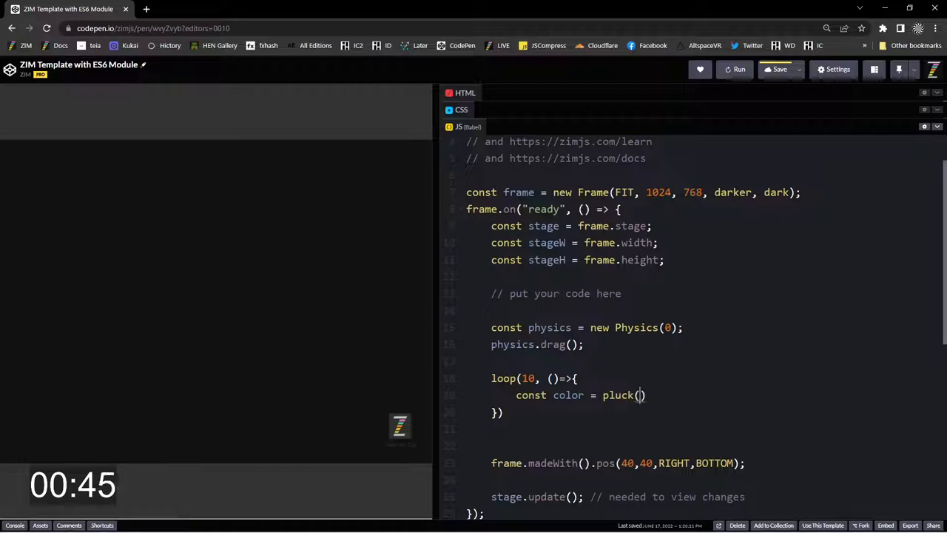
type("[]")
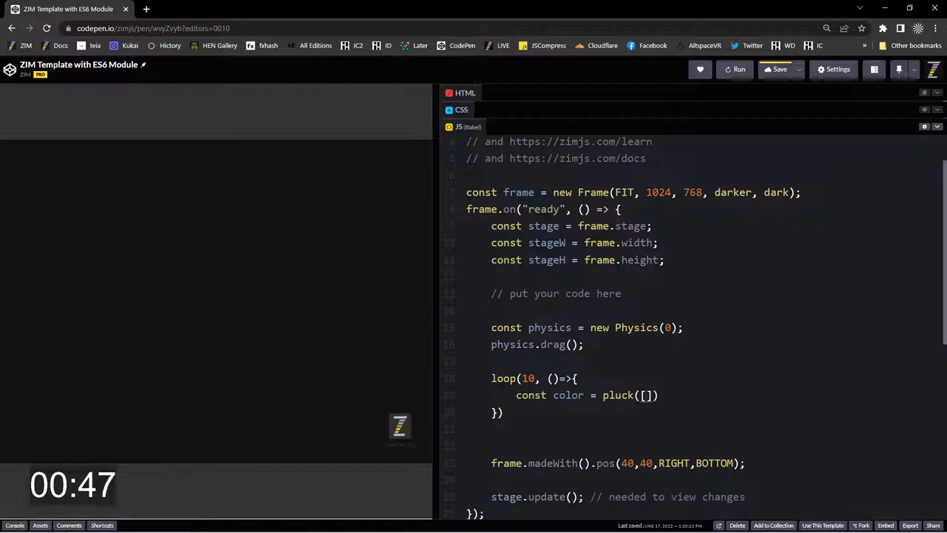
type("yellow")
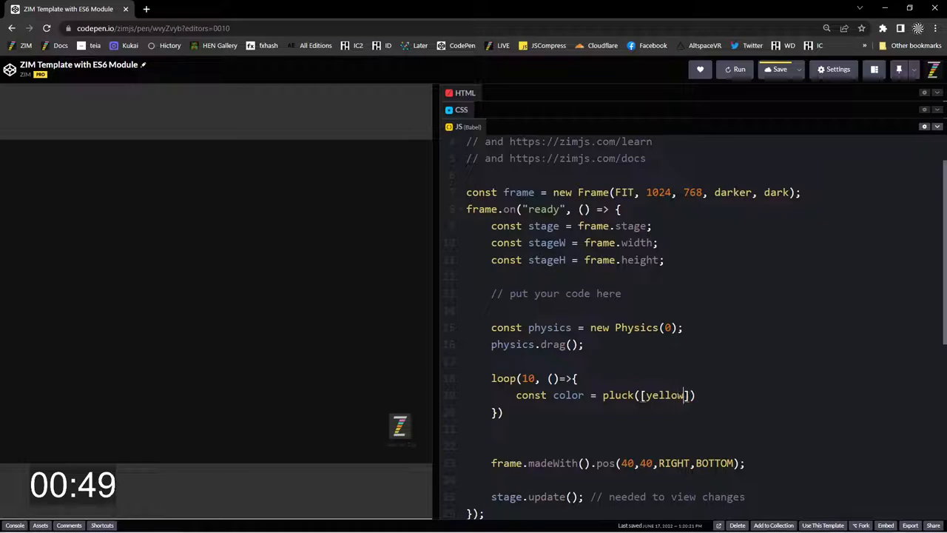
type(",orange,green,blue")
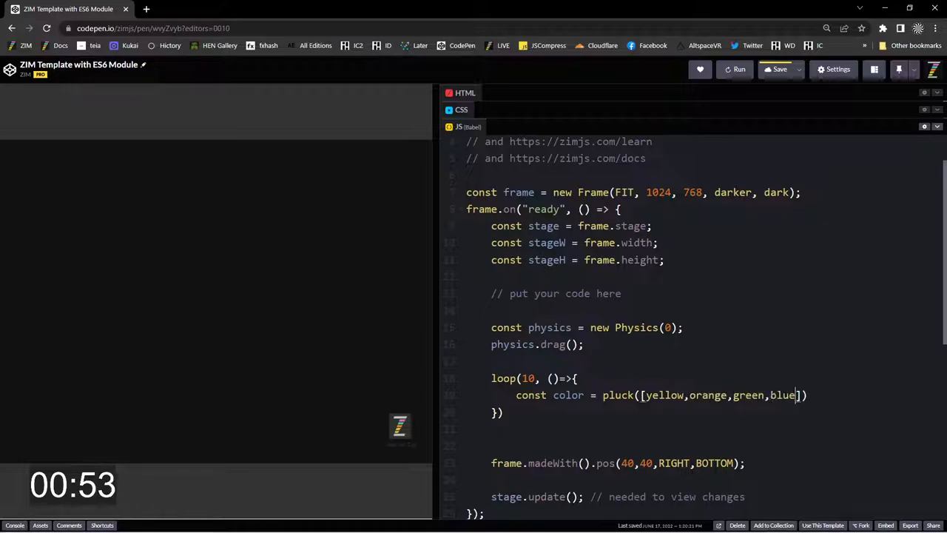
type(",red,p")
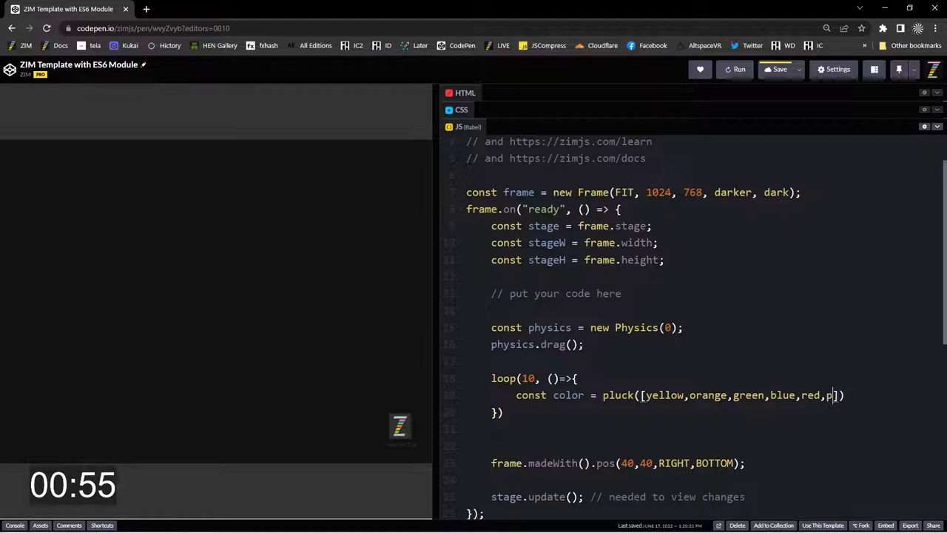
type("ink")
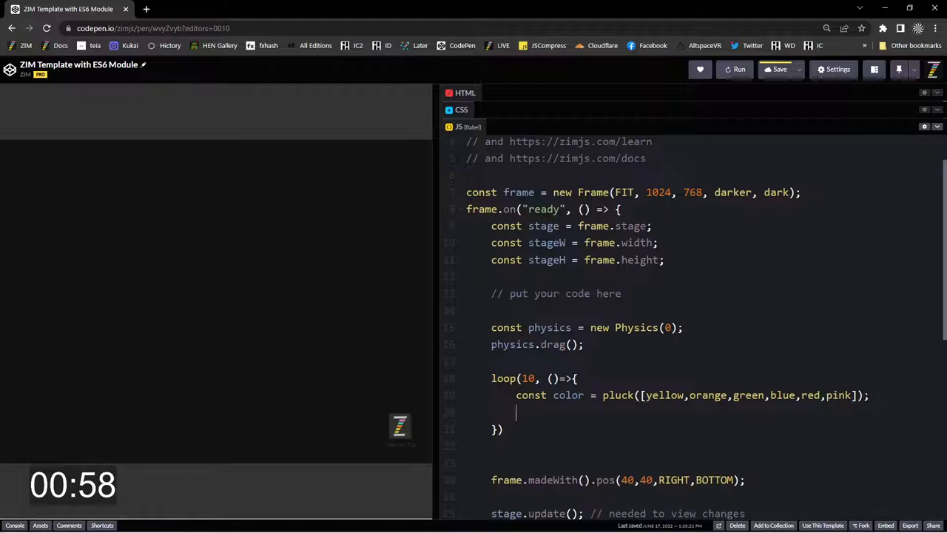
Create new Circle(rand(30,50), color, color.darken(.5)) inside the loop
type("new Ci")
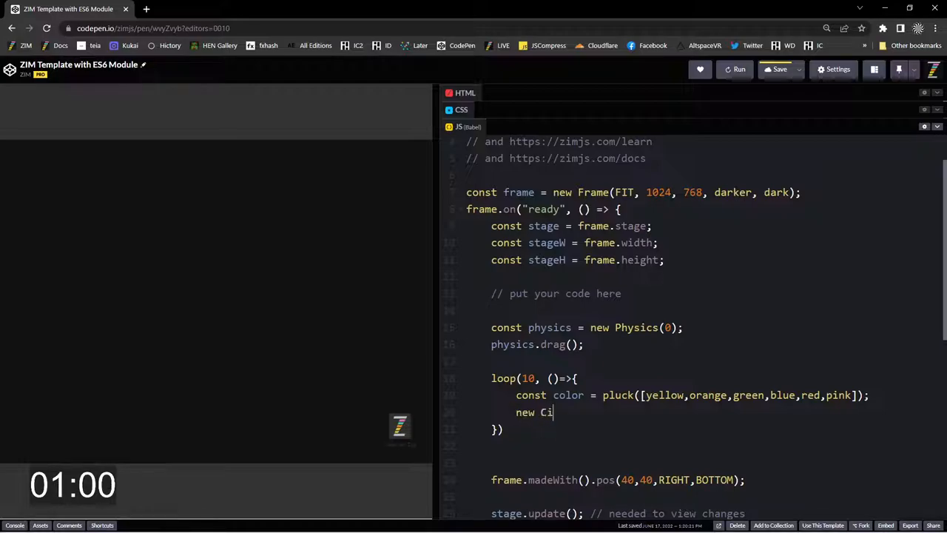
type("rcle()")
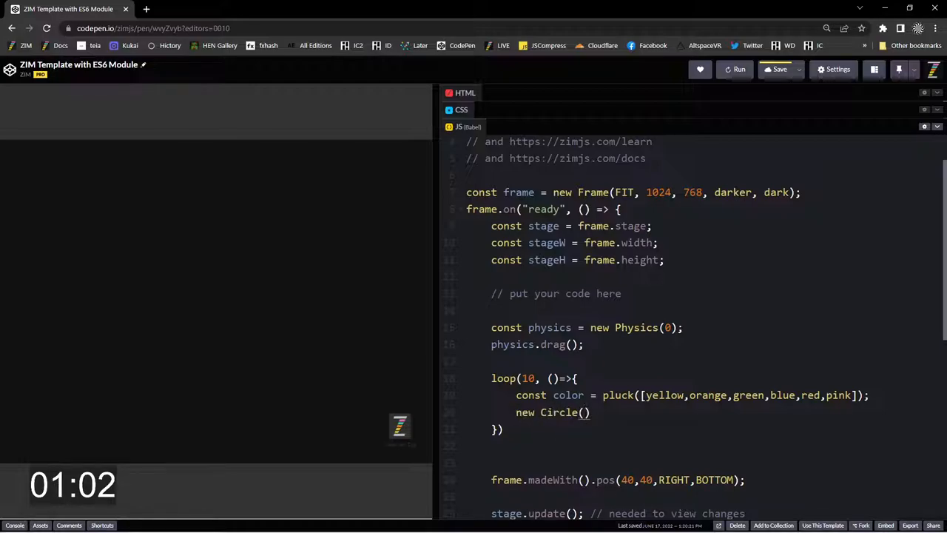
type("rand()")
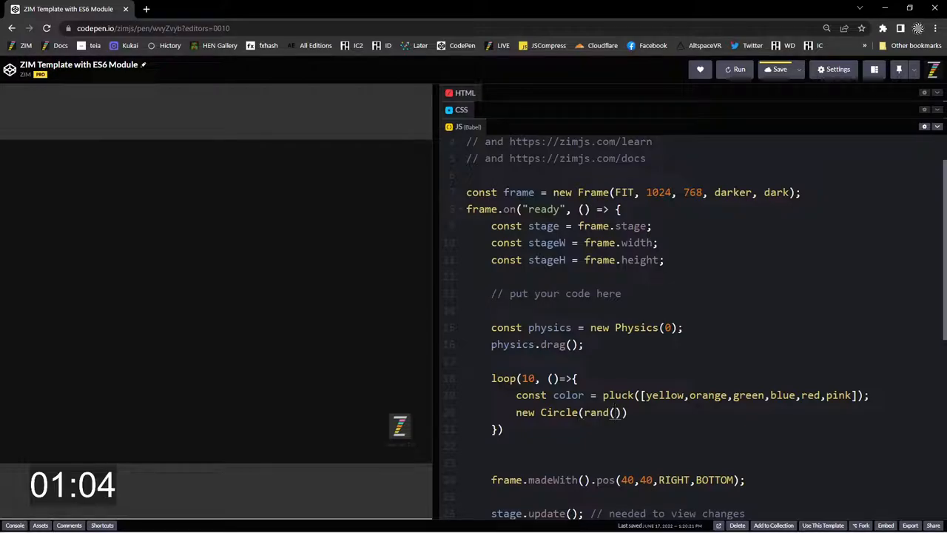
type("30,50")
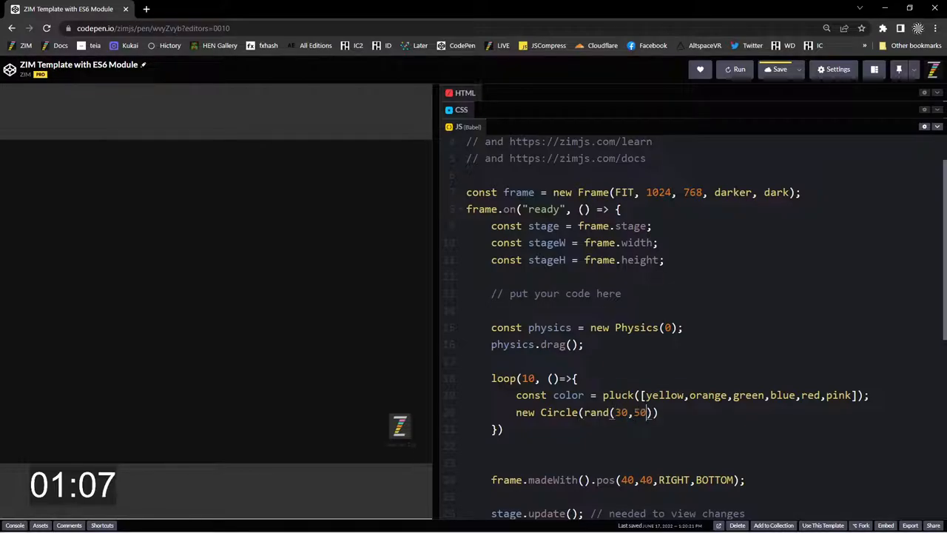
type(",")
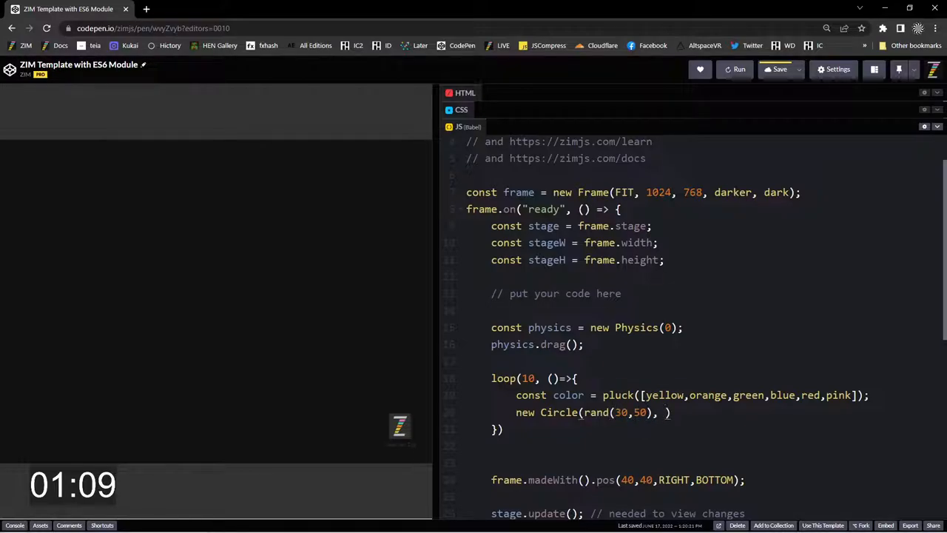
type("color,")
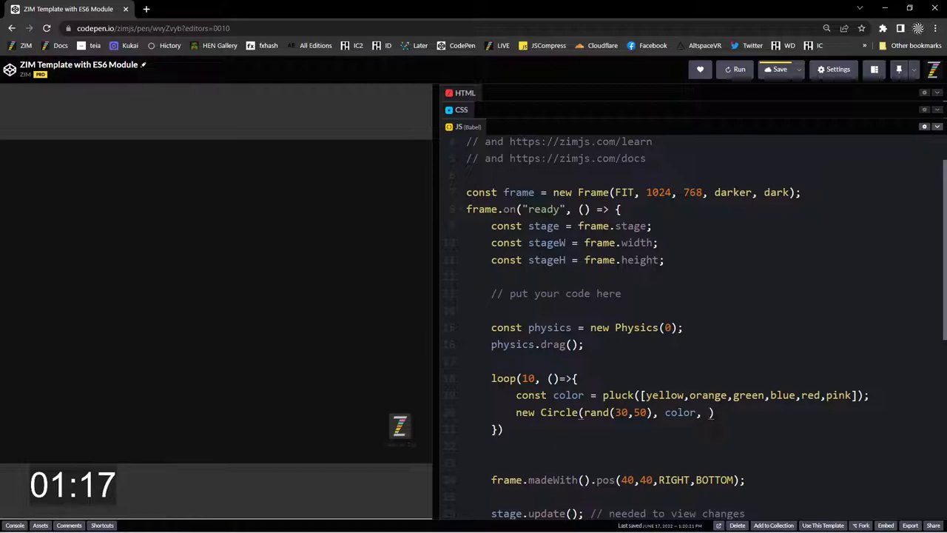
type("co")
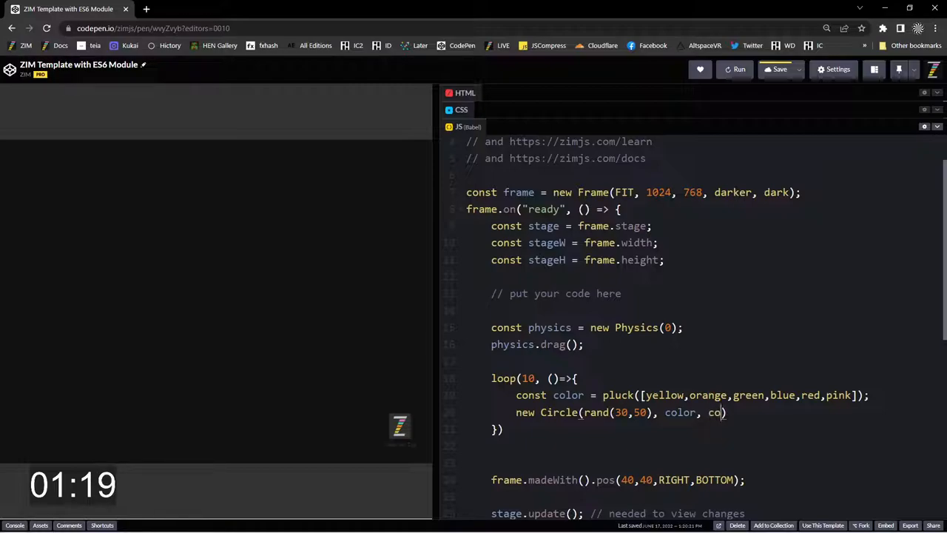
type(".da")
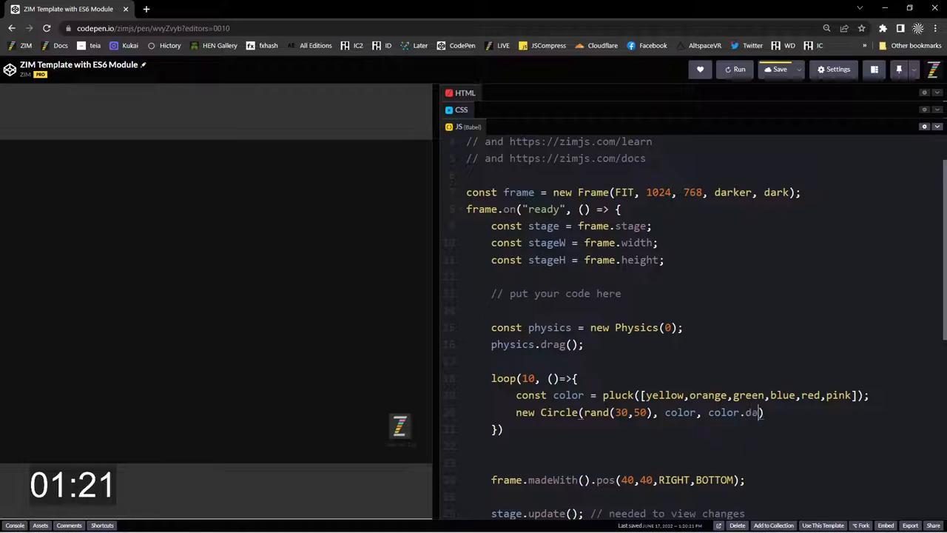
type("rken()")
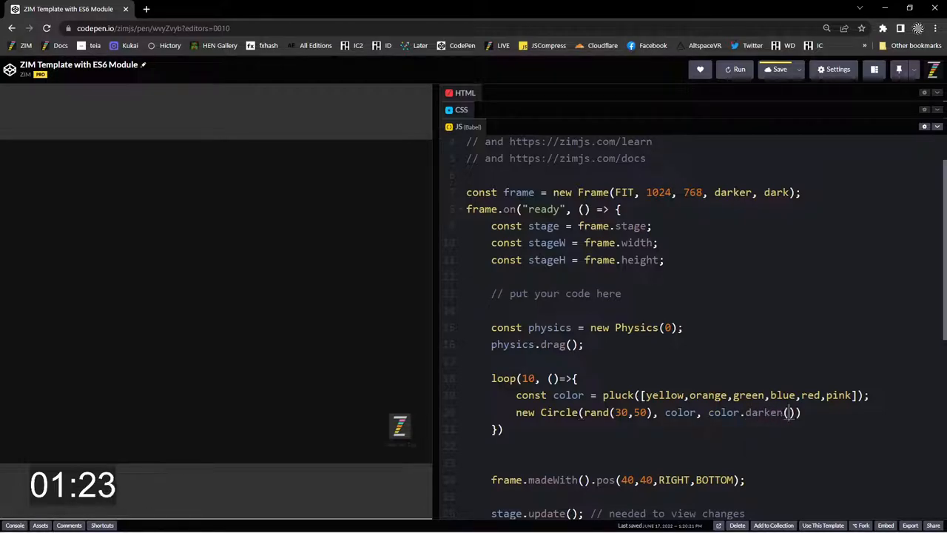
type(".5")
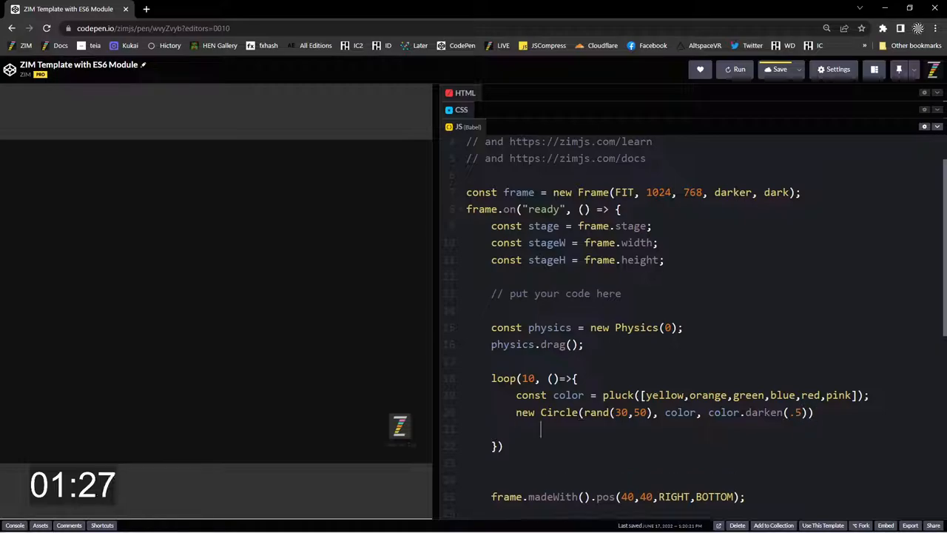
Chain .loc(rand(stageW), rand(stageH)) onto the circle and begin an .addPhysics call
type(".loc()")
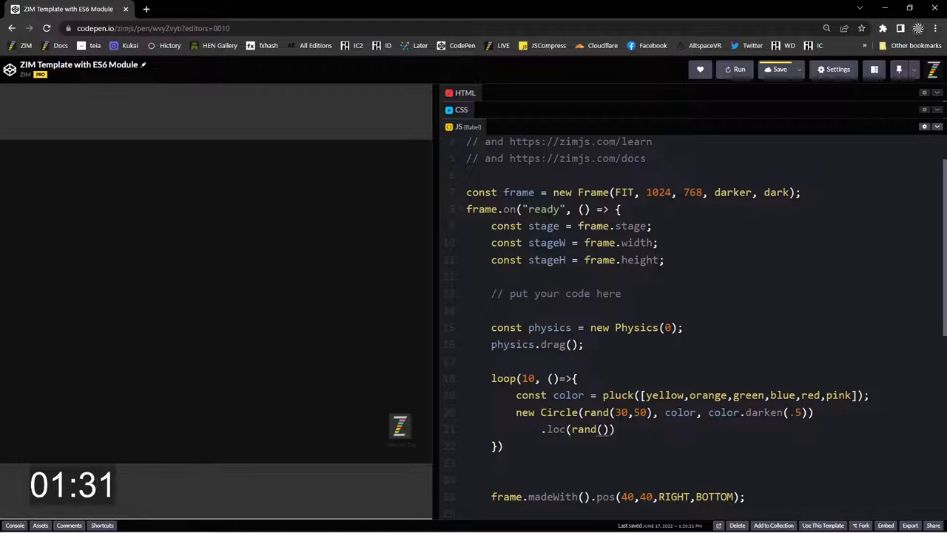
type("stageW")
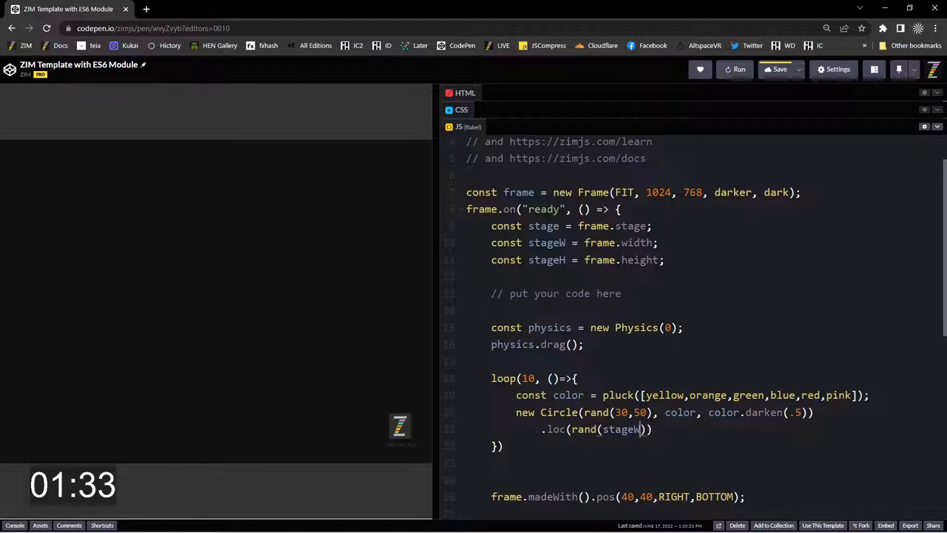
type(", rand()")
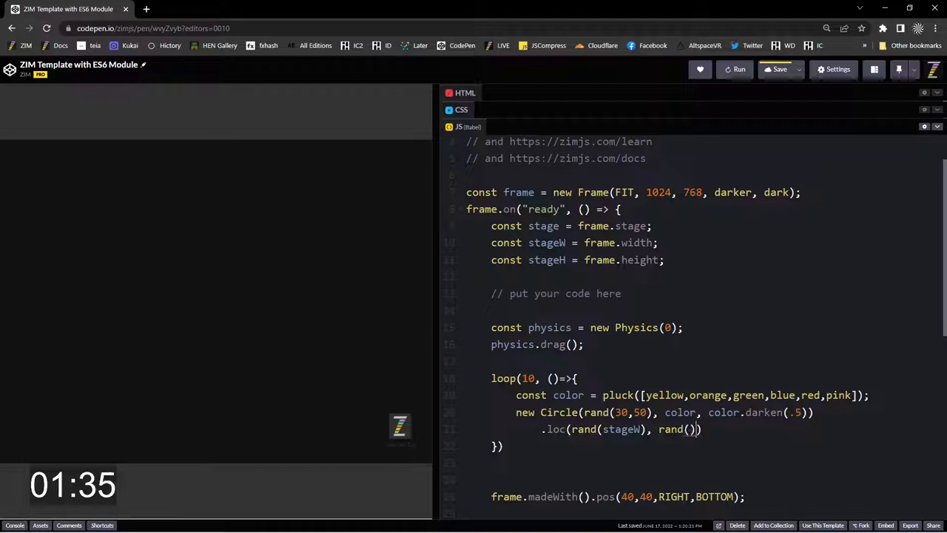
type("stageH")
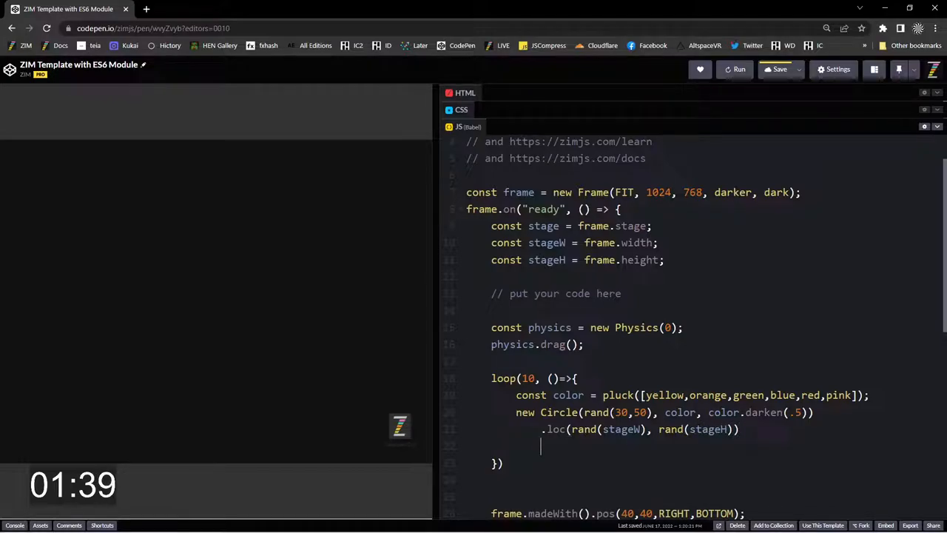
type(".addPhysic(")
left_click(703, 463)
type(";")
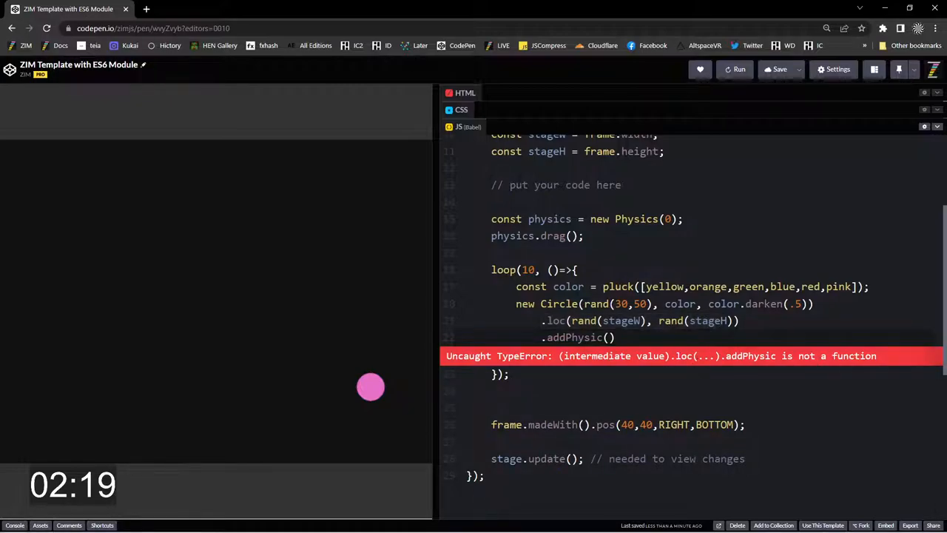
Fix the addPhysic typo and rerun to show ten scattered coloured circles
left_click(598, 337)
type("s")
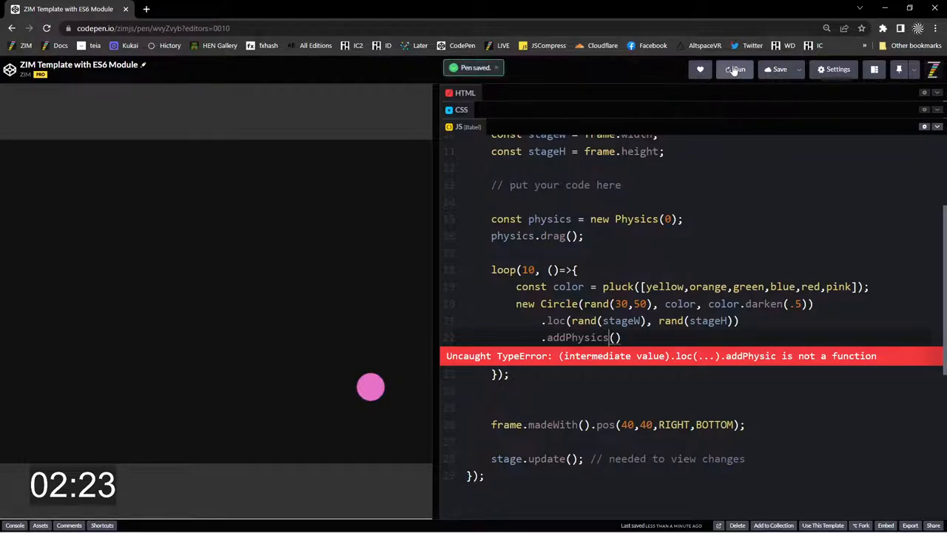
left_click(734, 69)
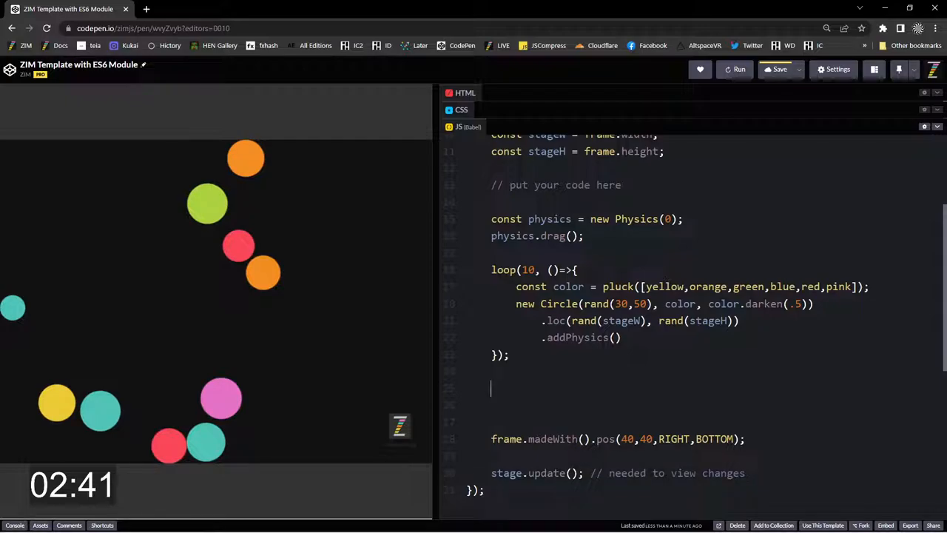
Add an empty Ticker.add(()=>{ }) block below the circle loop
type("Ticker")
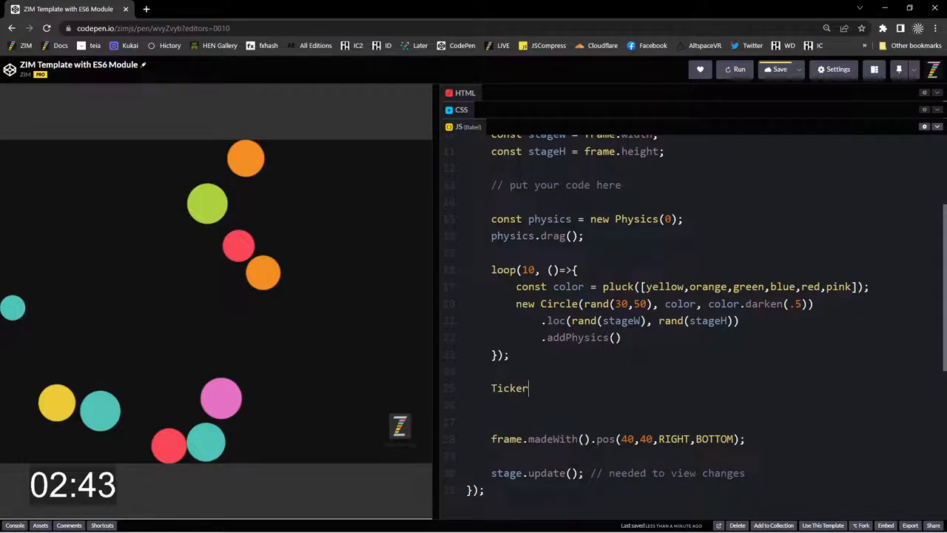
type(".add(af")
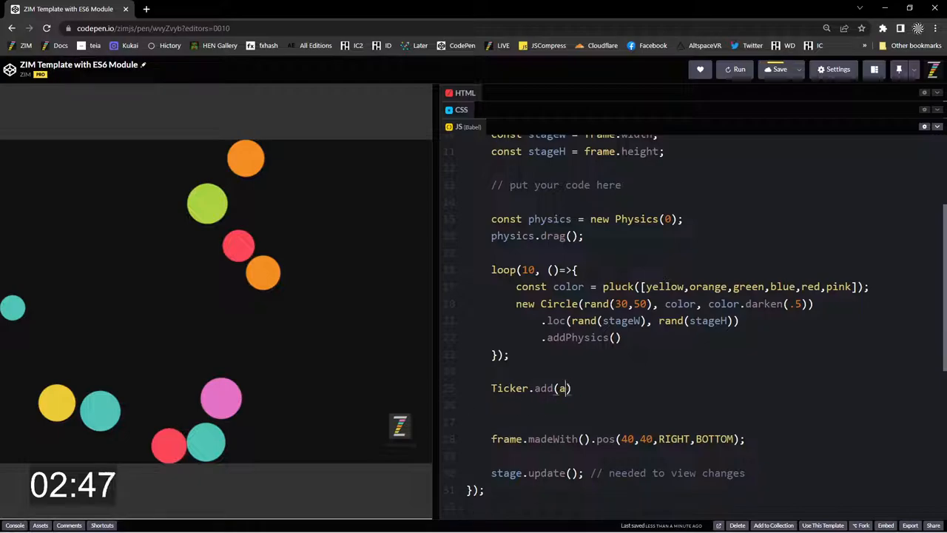
type("()")
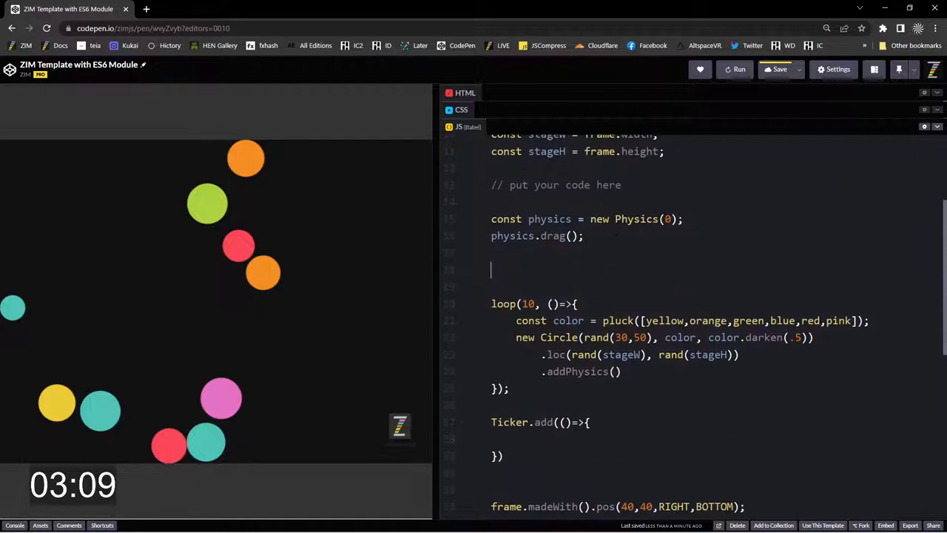
Add const circles = new Container().addTo() and pass circles as loc()'s third argument
type("const circles = new C")
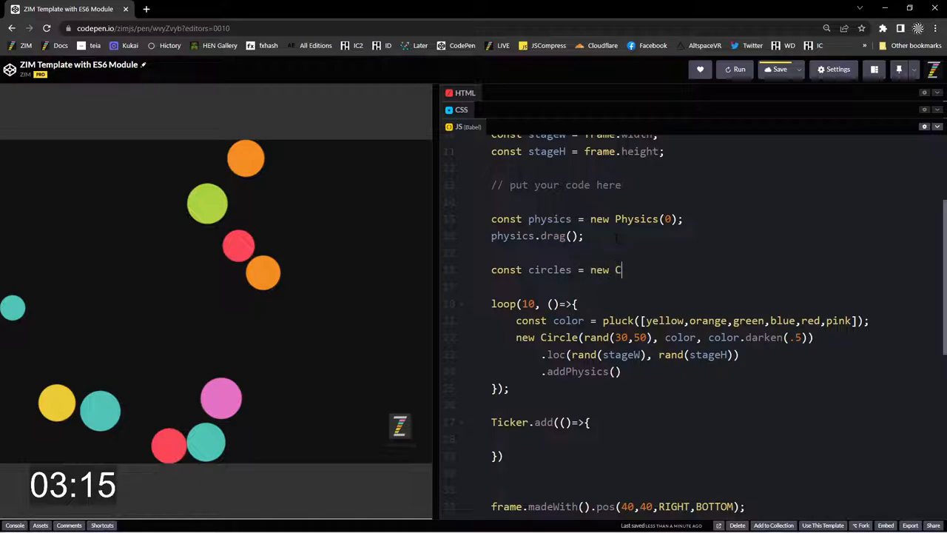
type("ontainer().")
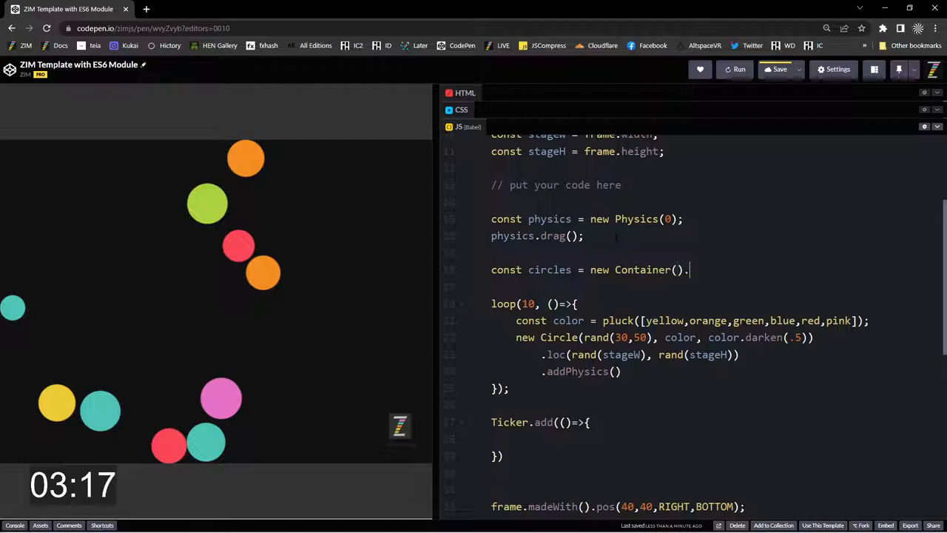
type("addTo();")
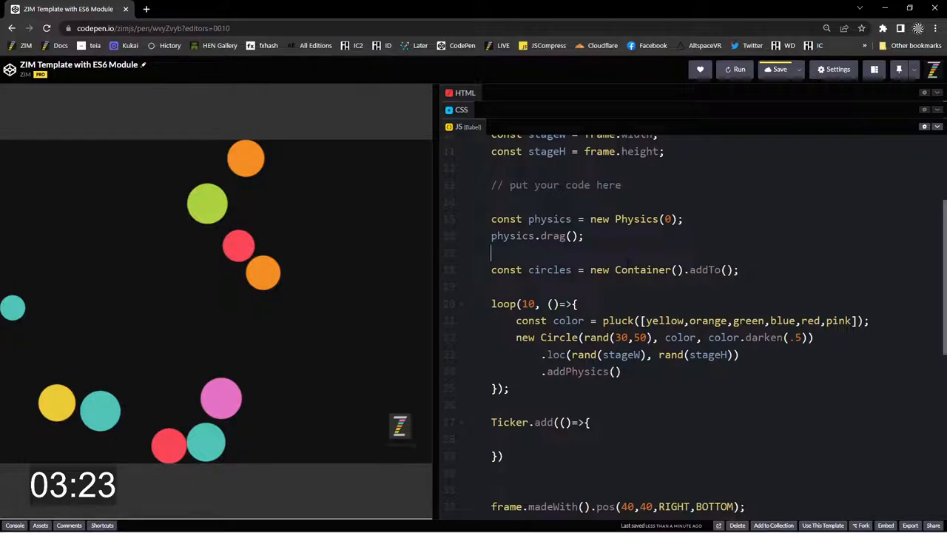
scroll("down", 3)
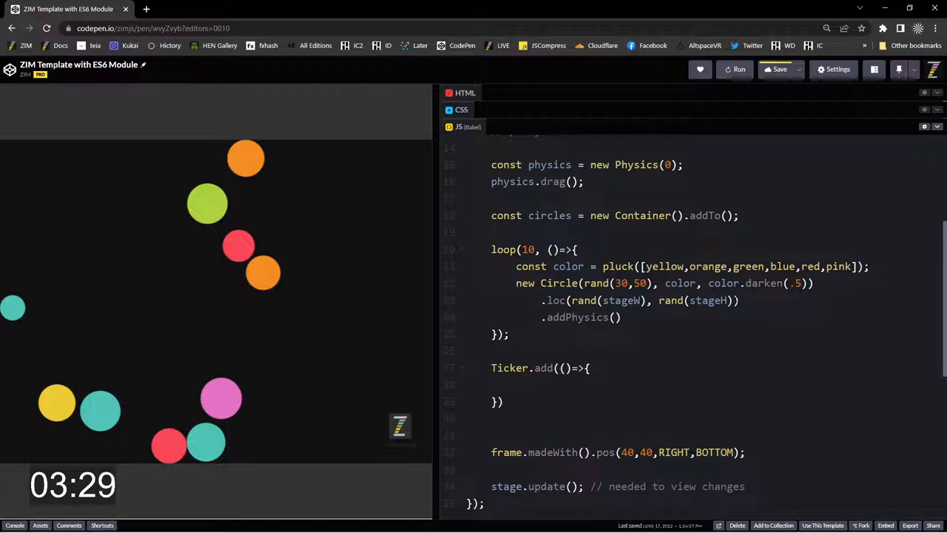
type(", circles")
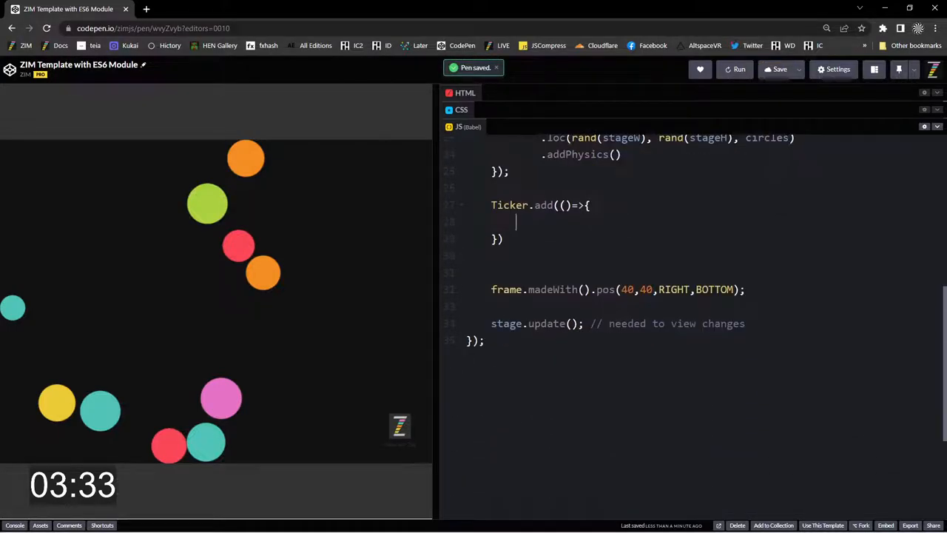
Inside the Ticker, loop through circles and apply circle.force(0, 3) to each
type("ci")
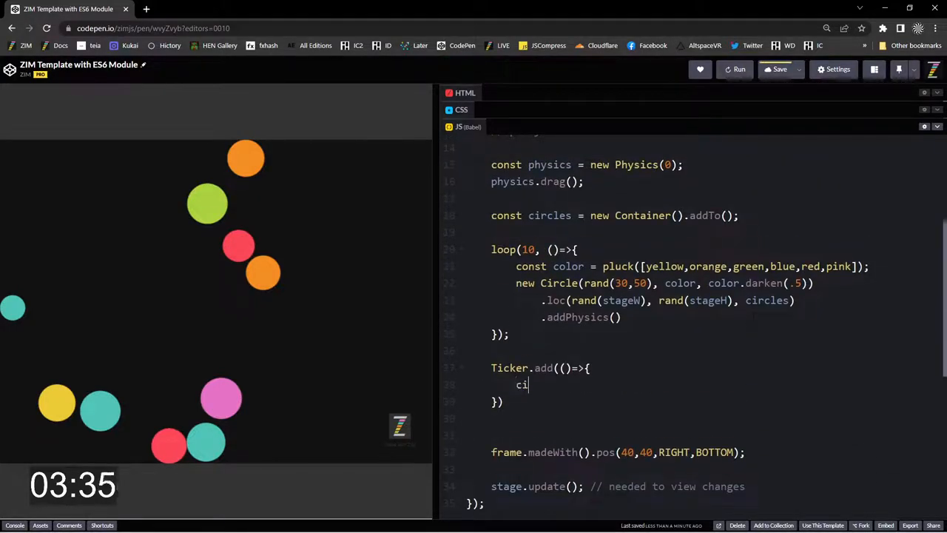
type("rcles.loop")
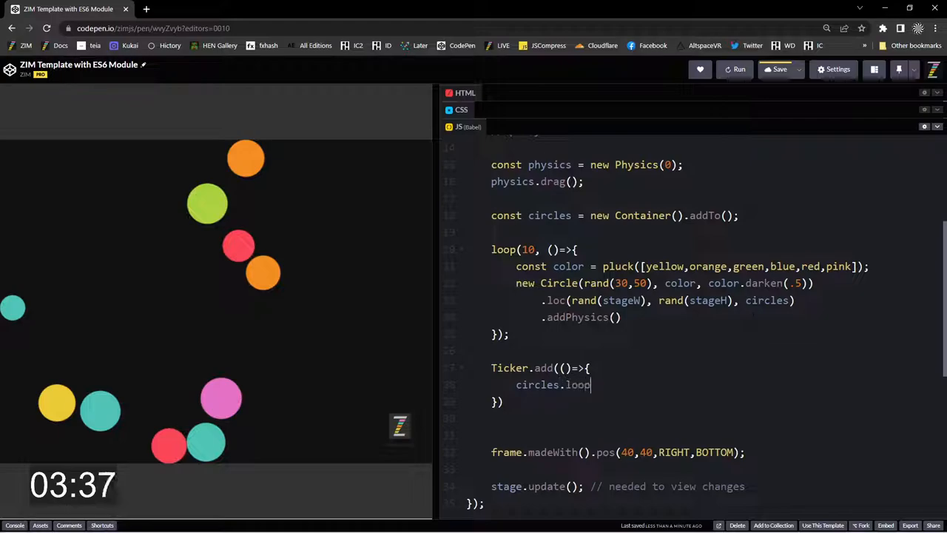
type("(circle)")
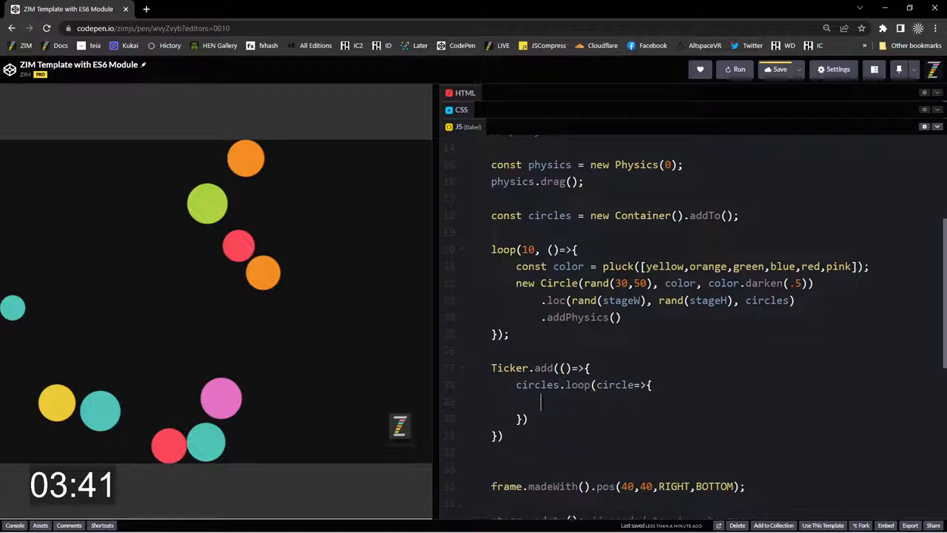
type("cio")
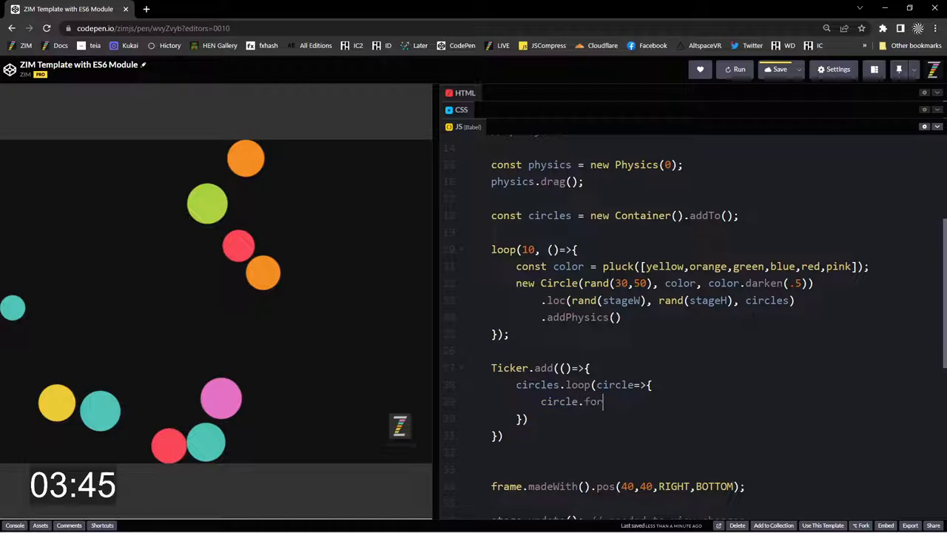
type("rce()")
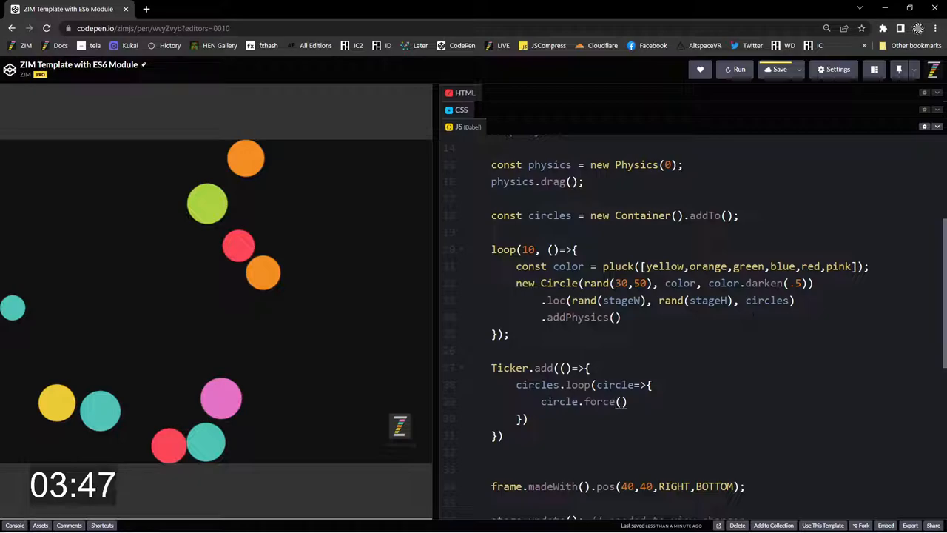
type("0,")
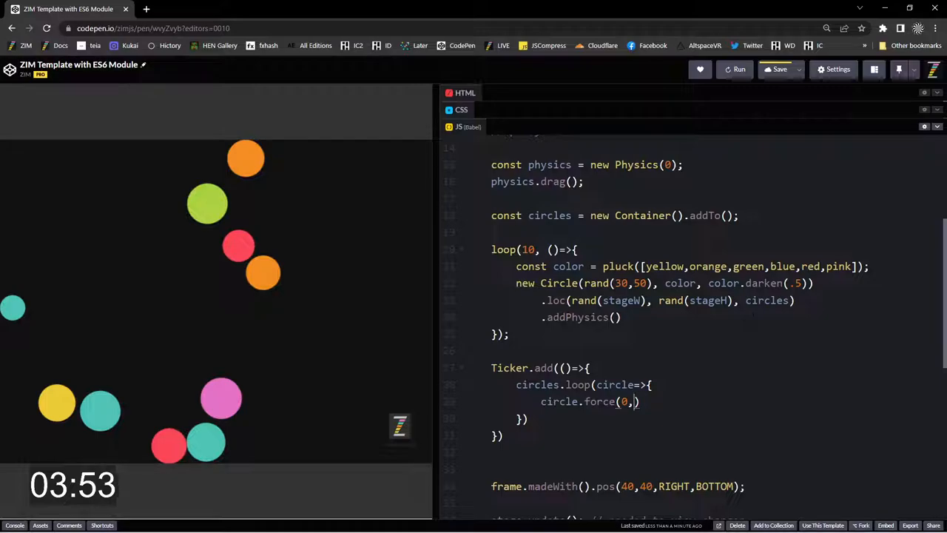
type("3")
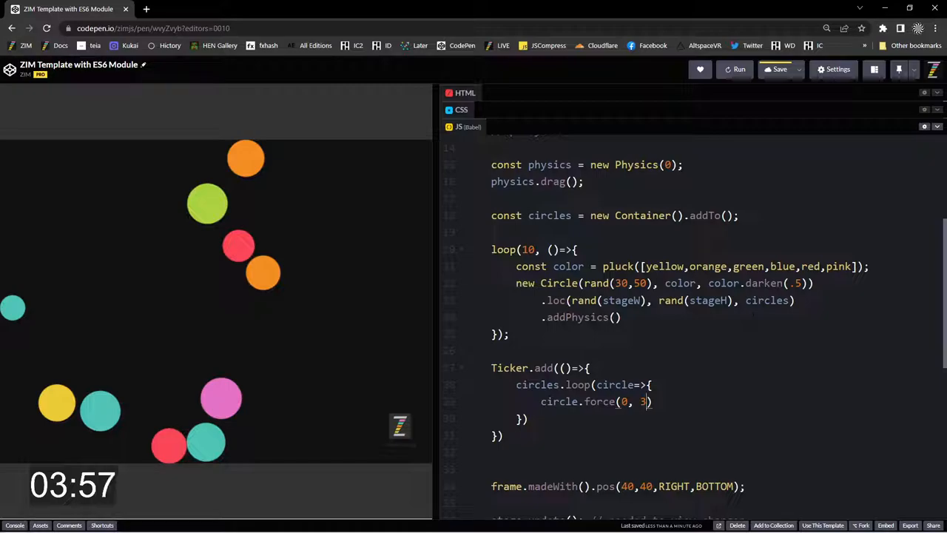
Multiply the force by (circle.y<stageW/2 ? +1 : -1) to push circles toward the midline
type("*")
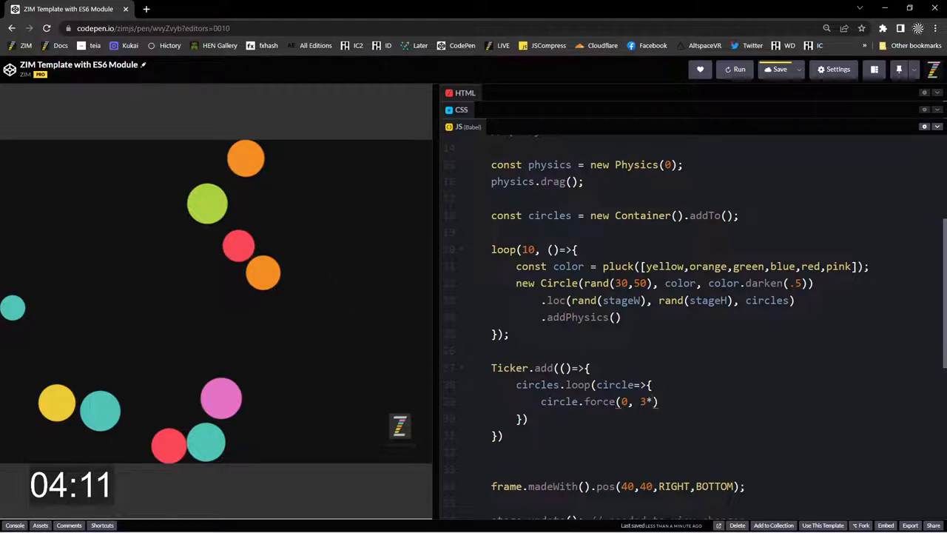
type("()")
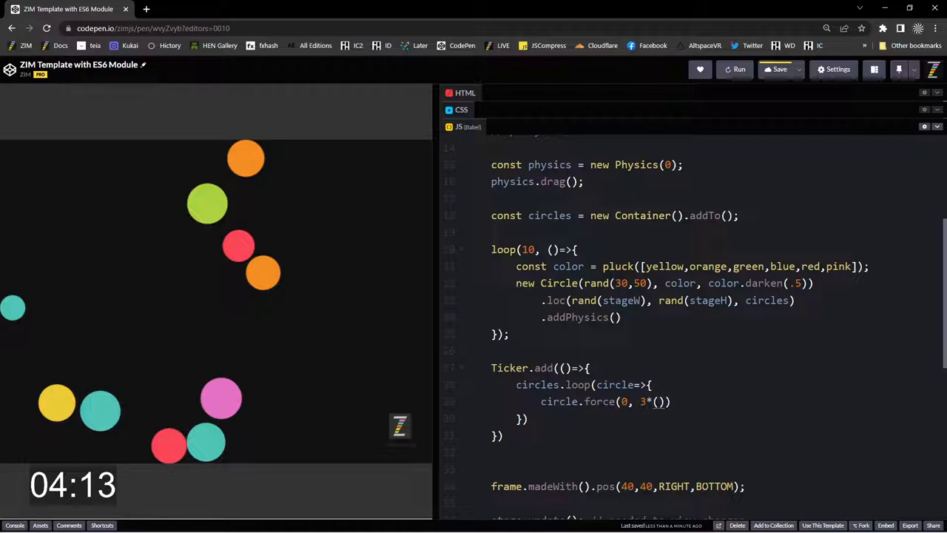
type("circle.y<")
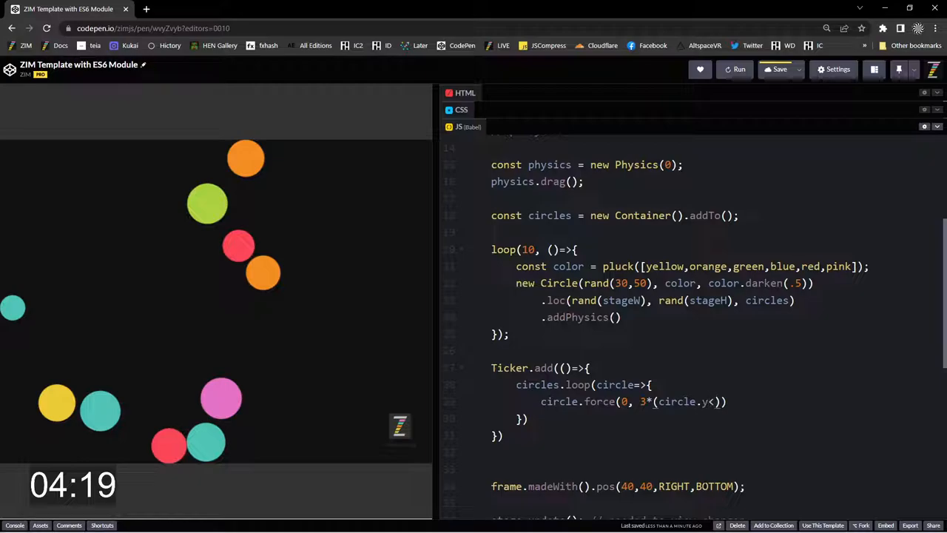
type("stageW/")
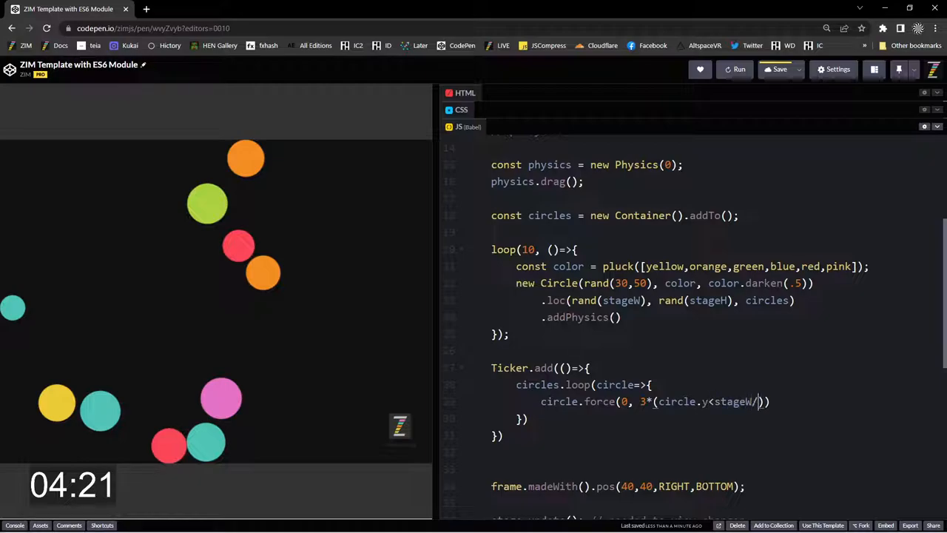
type("2")
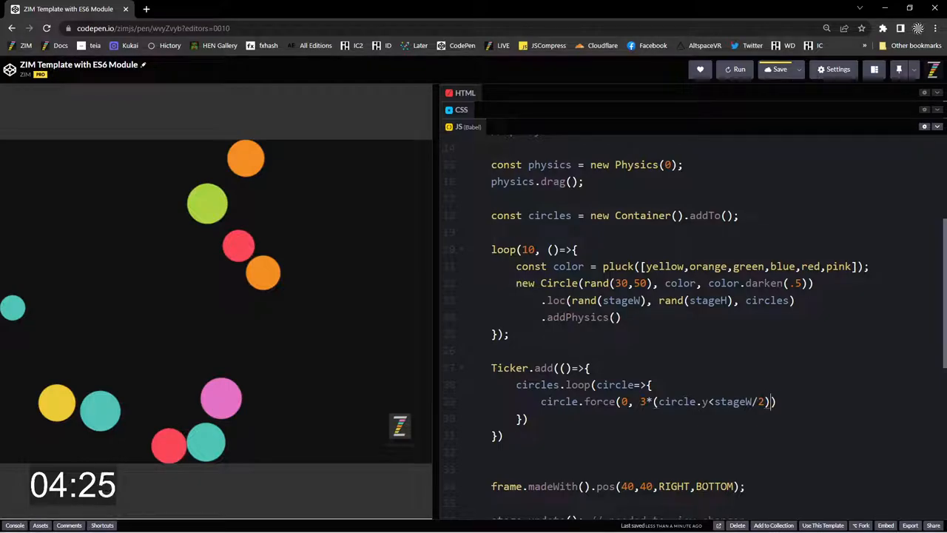
type("?")
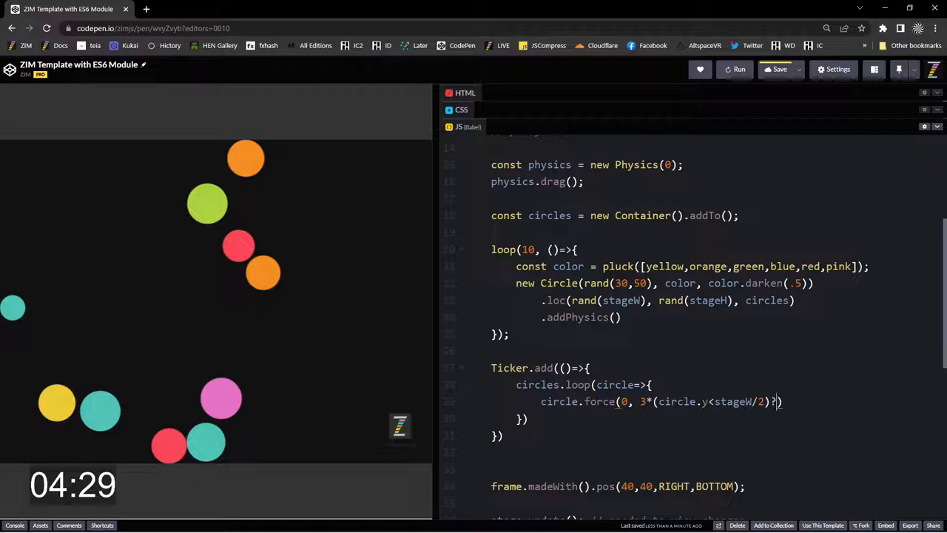
type("+")
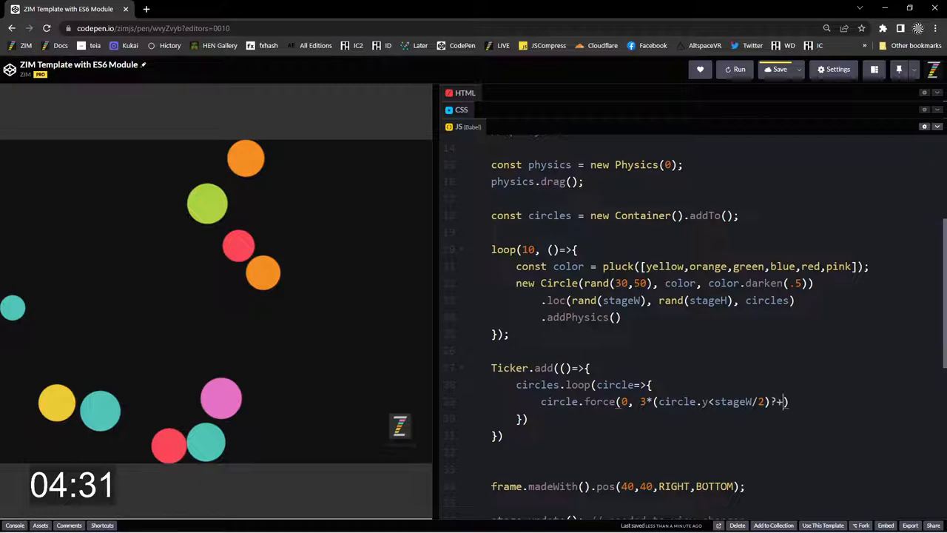
type("1")
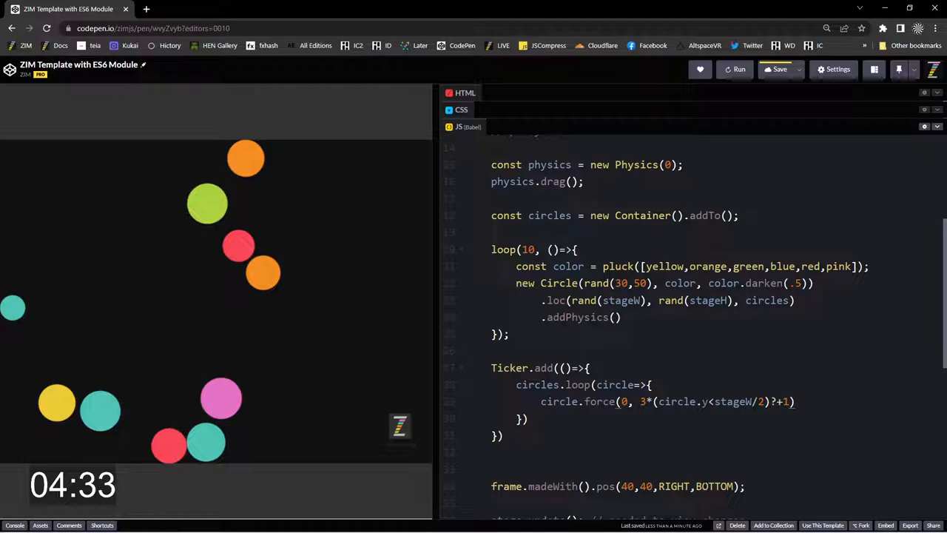
type(":-1")
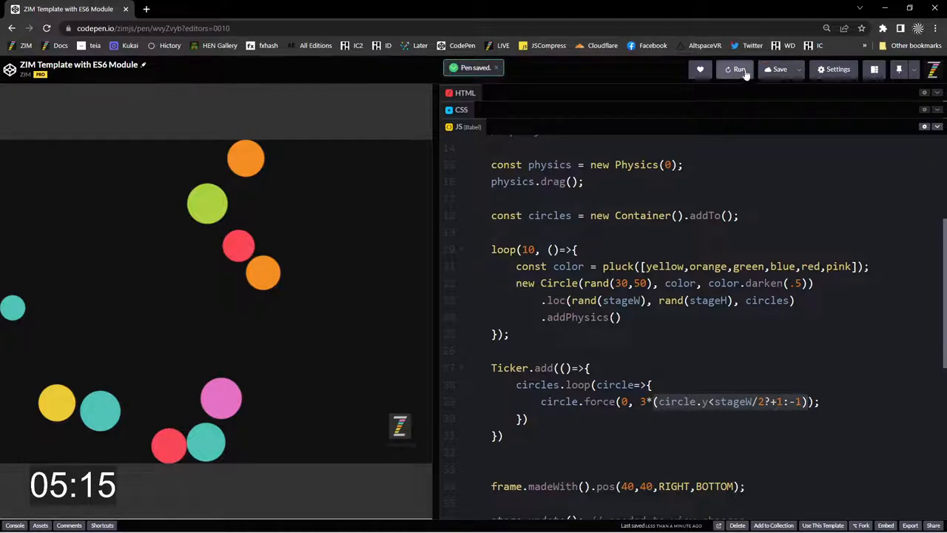
Rerun the pen, save the stageH/2 force fix, and restart the preview
left_click(739, 69)
type("H")
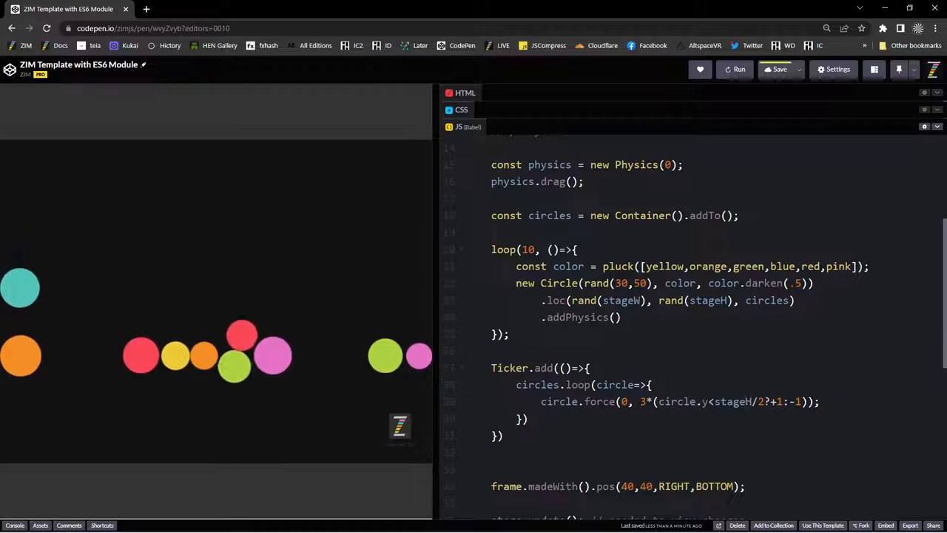
left_click(776, 69)
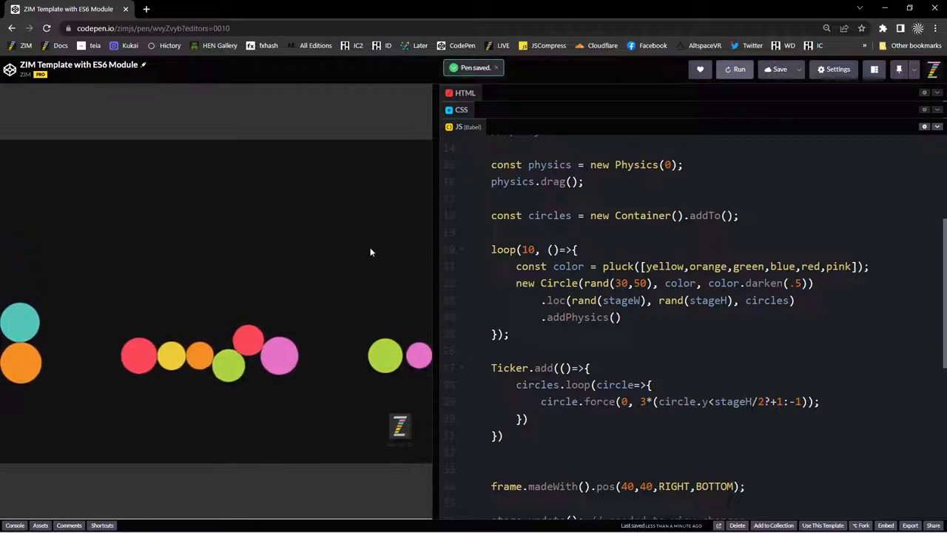
left_click(739, 69)
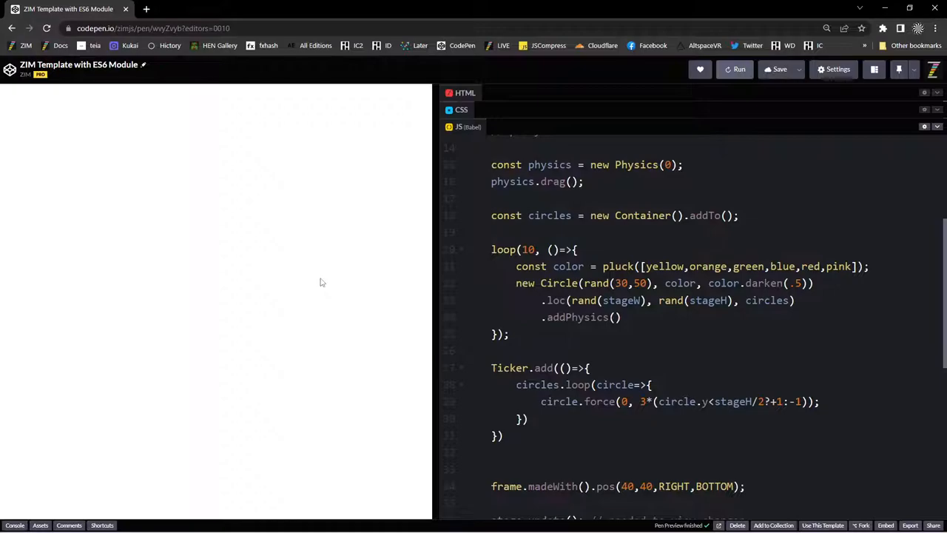
left_click(739, 69)
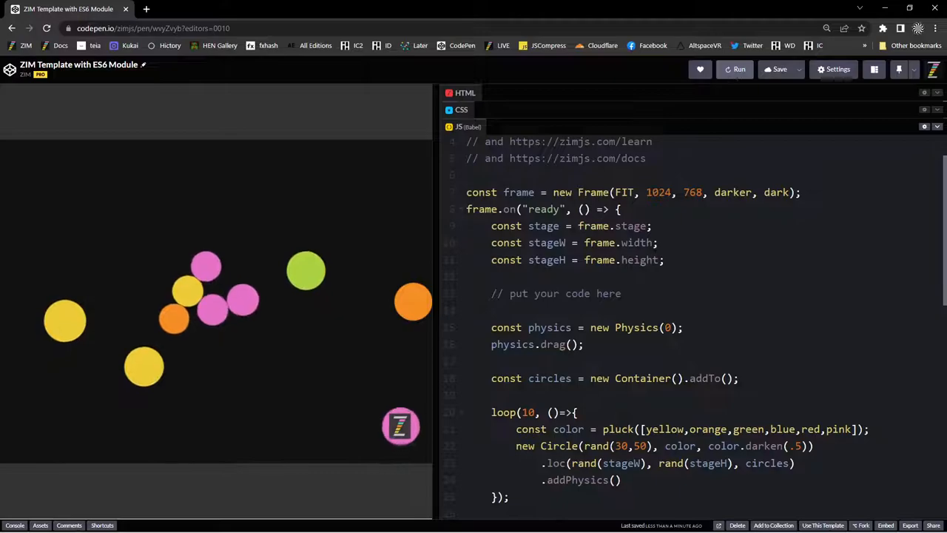
Add new Rectangle(stageW, stageH/2, light).addTo() above the physics line and rerun
type("c")
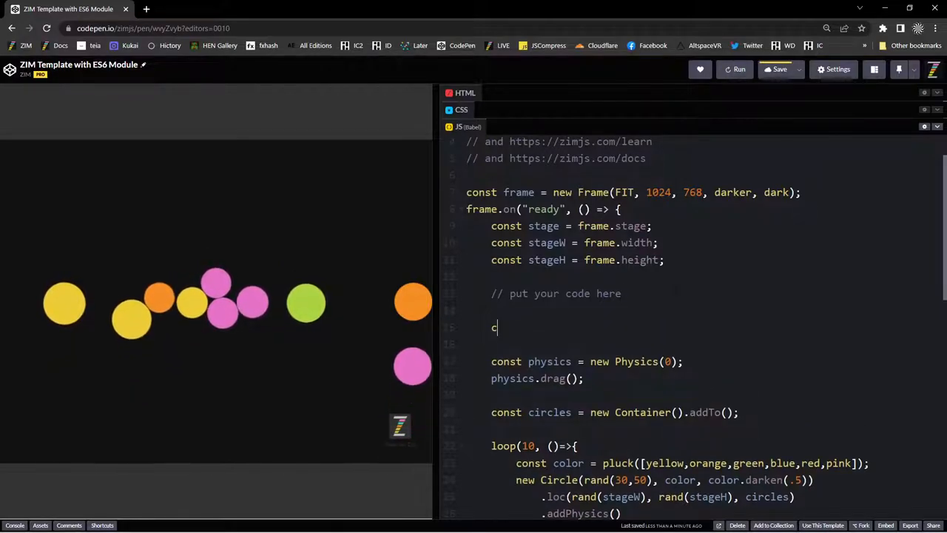
type("new Rectang")
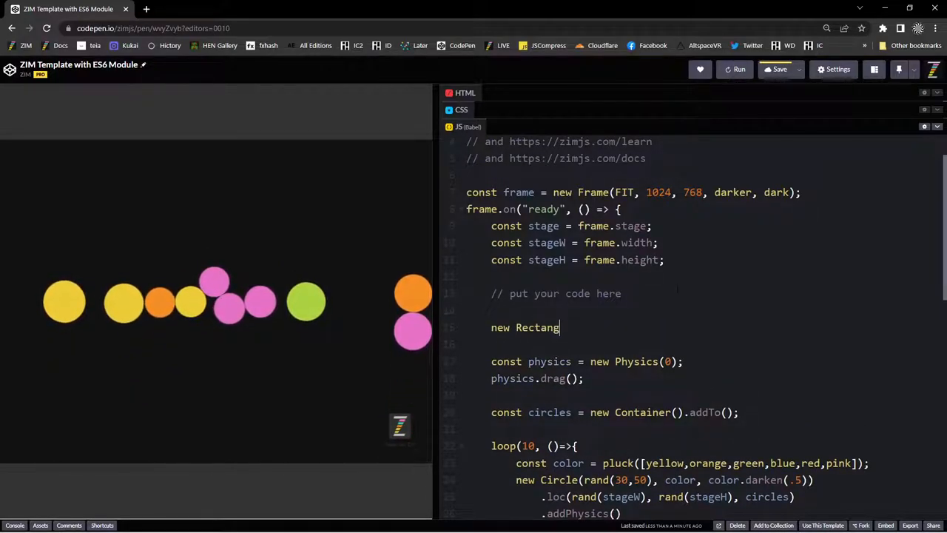
type("le()")
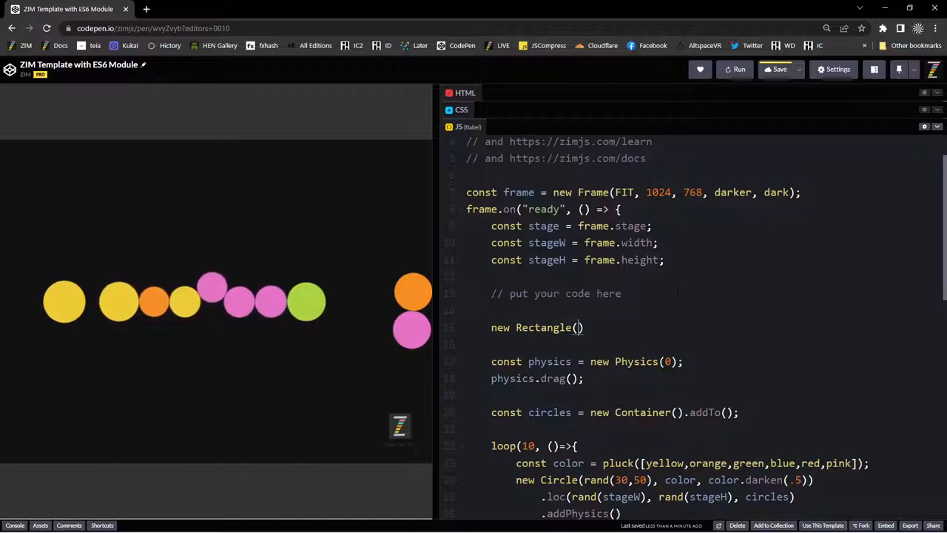
type("stageW")
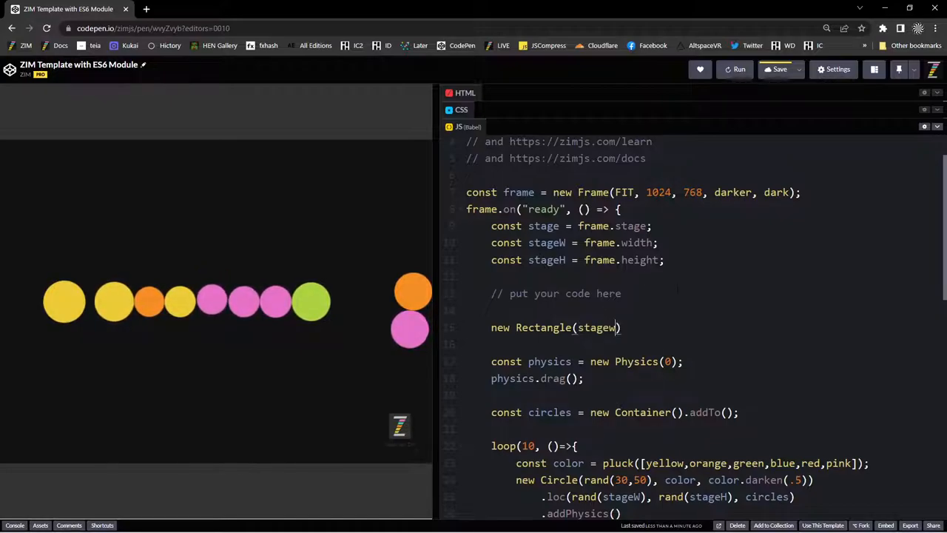
type(", stageH")
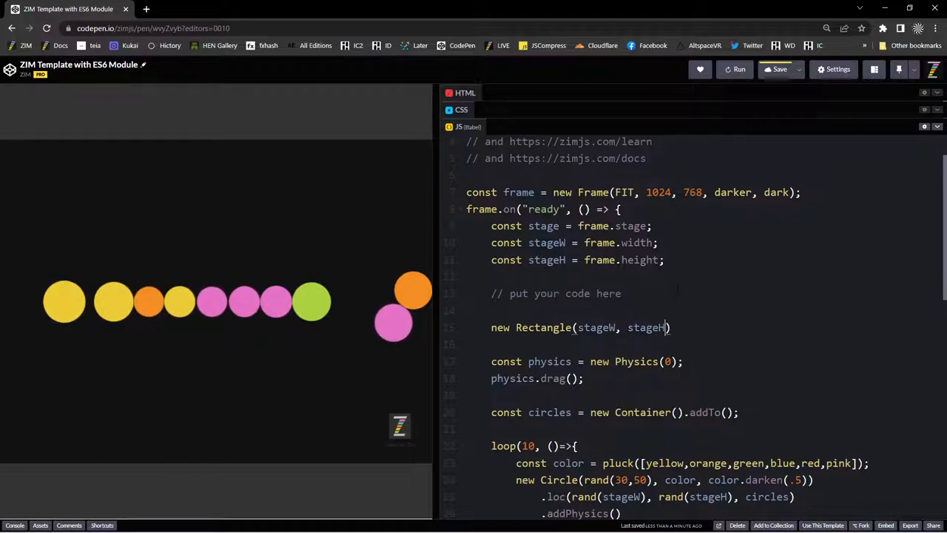
type("/2, light")
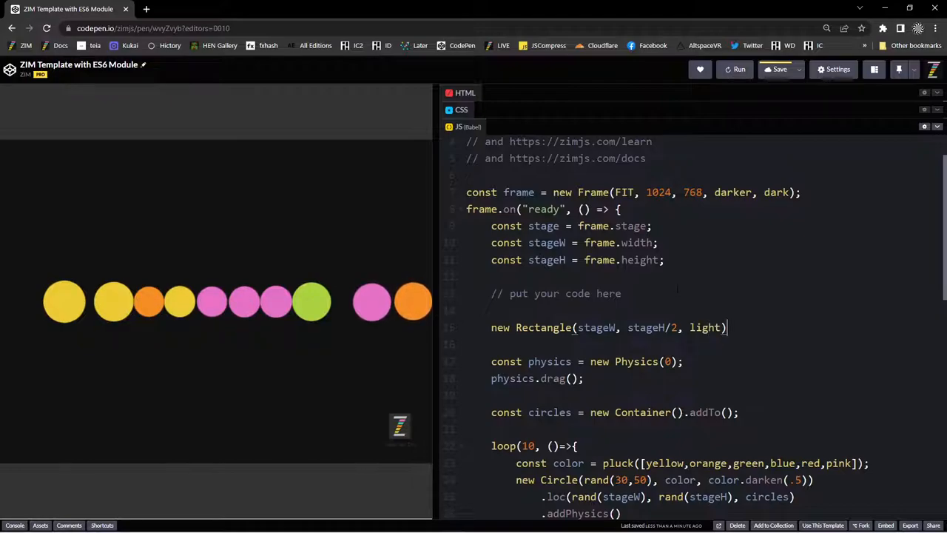
type(".add")
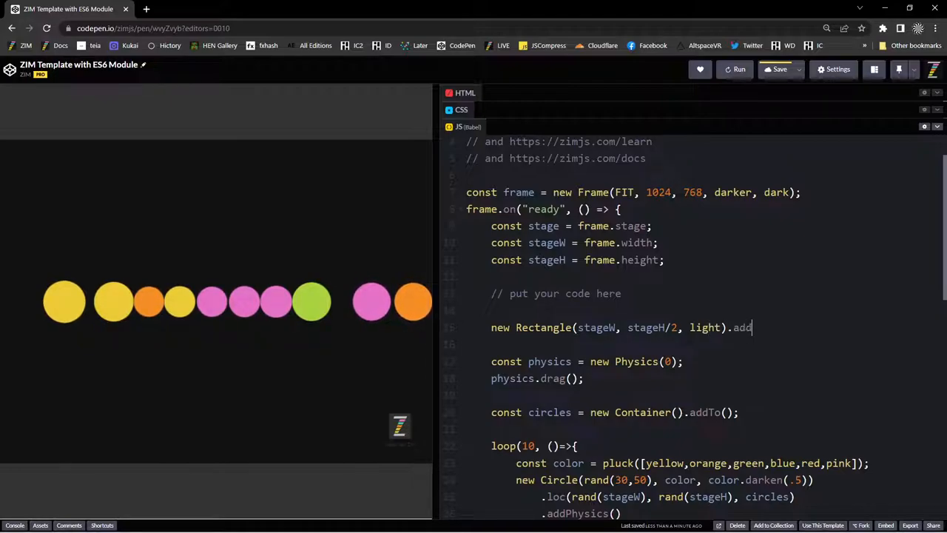
type("To()1")
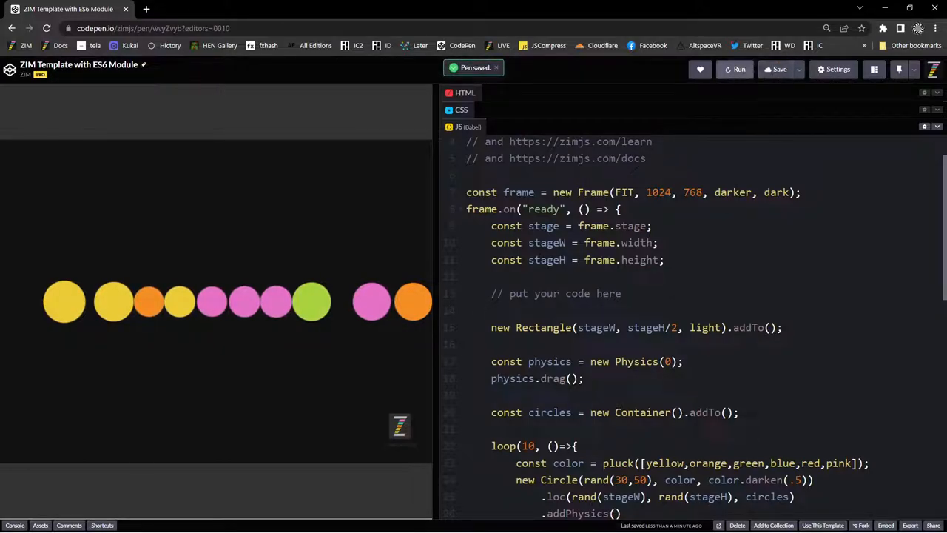
left_click(738, 68)
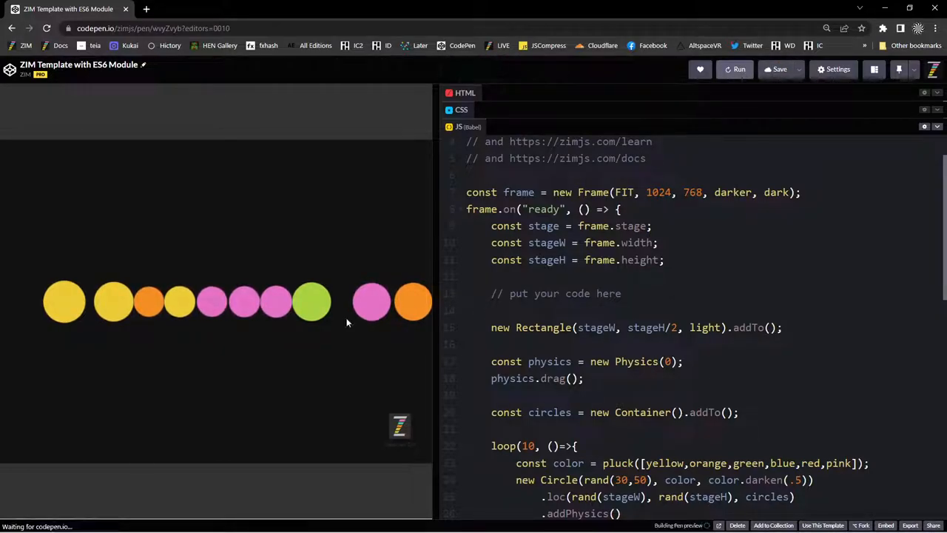